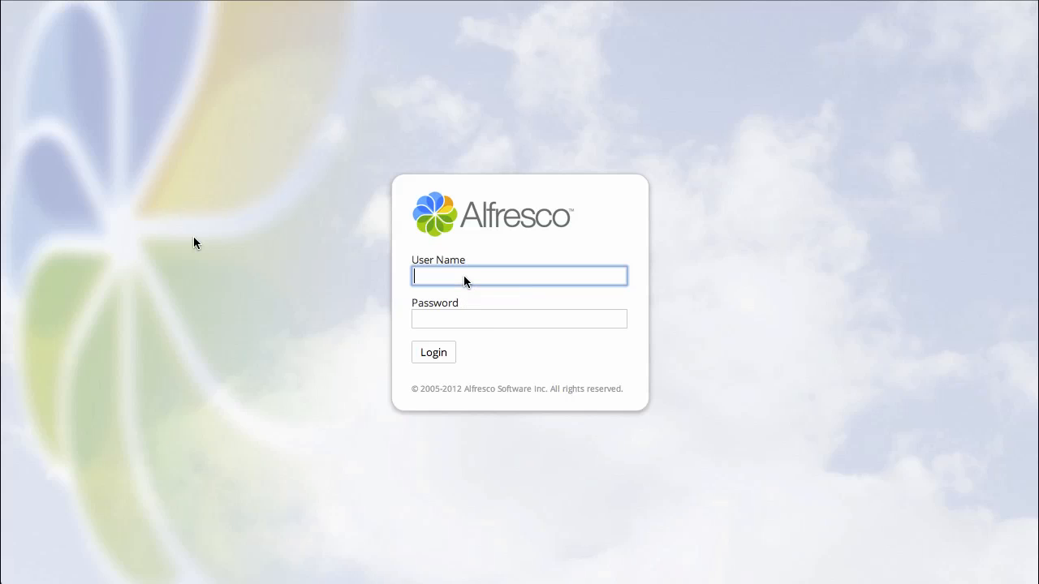
# Sign in to Alfresco Share as jpotts to reach the personal dashboard
pyautogui.write('jpotts')
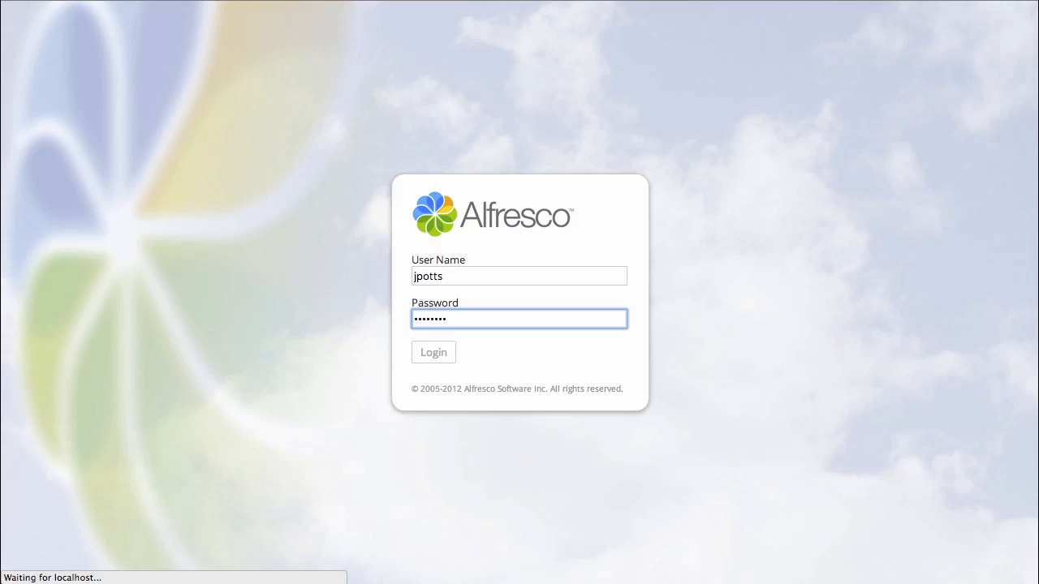
pyautogui.click(433, 350)
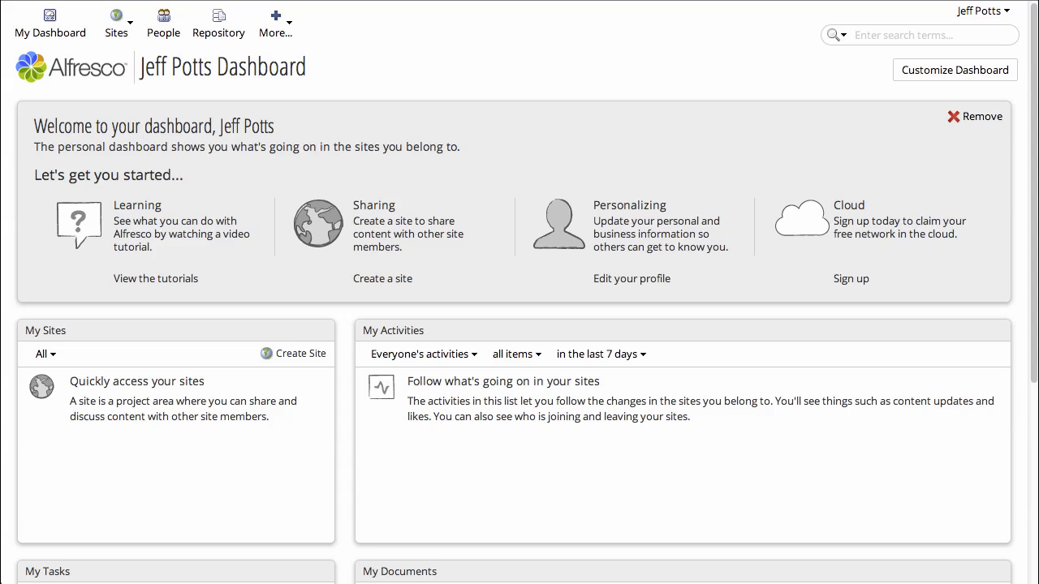
pyautogui.moveTo(357, 201)
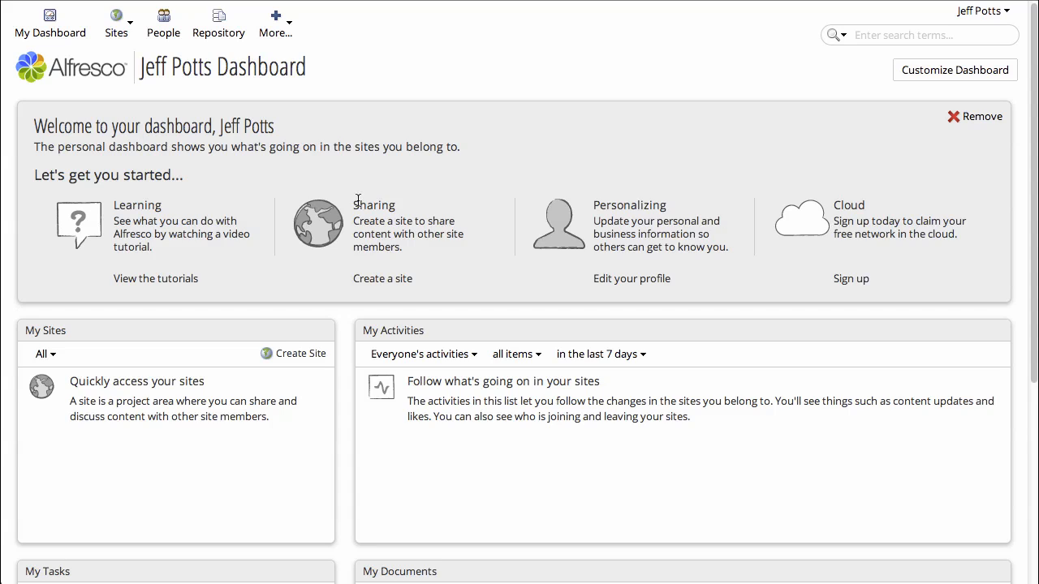
# Start a new site from the Sites menu so the Create Site form appears
pyautogui.click(117, 23)
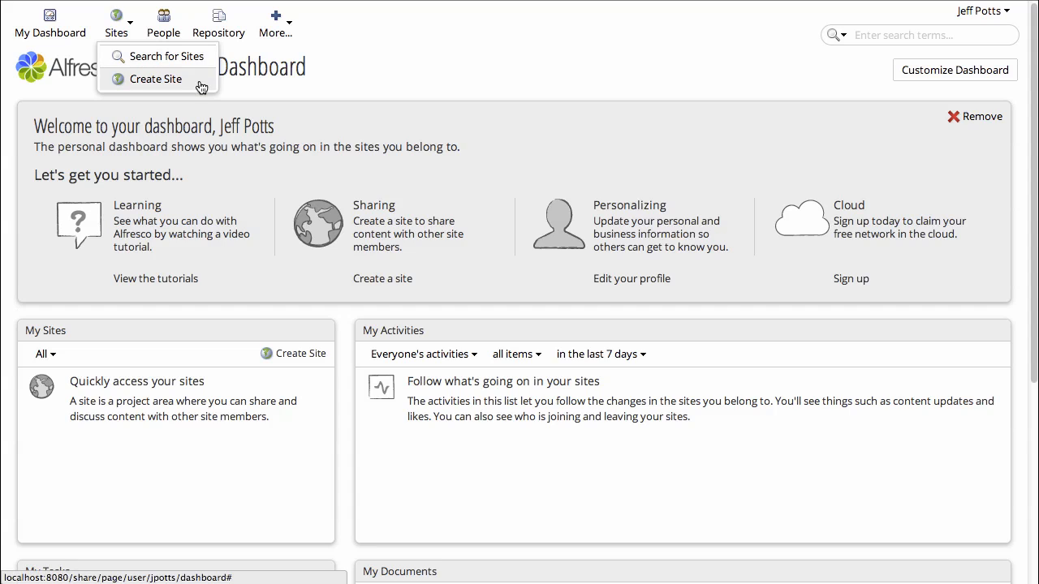
pyautogui.click(156, 78)
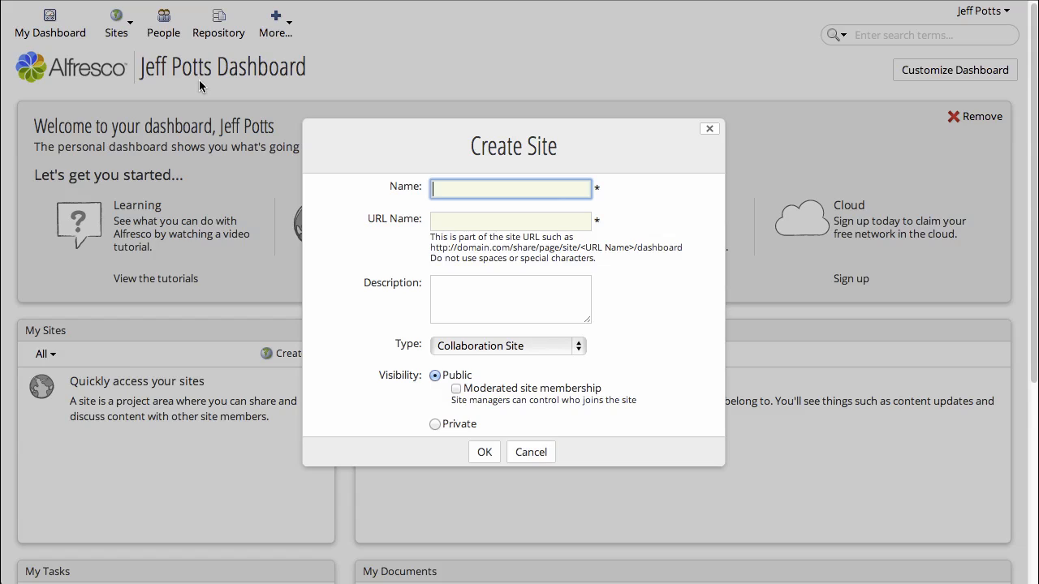
# Create the public 'Product Launch' site with a short description, then go to its invite-users page
pyautogui.write('Product Lau')
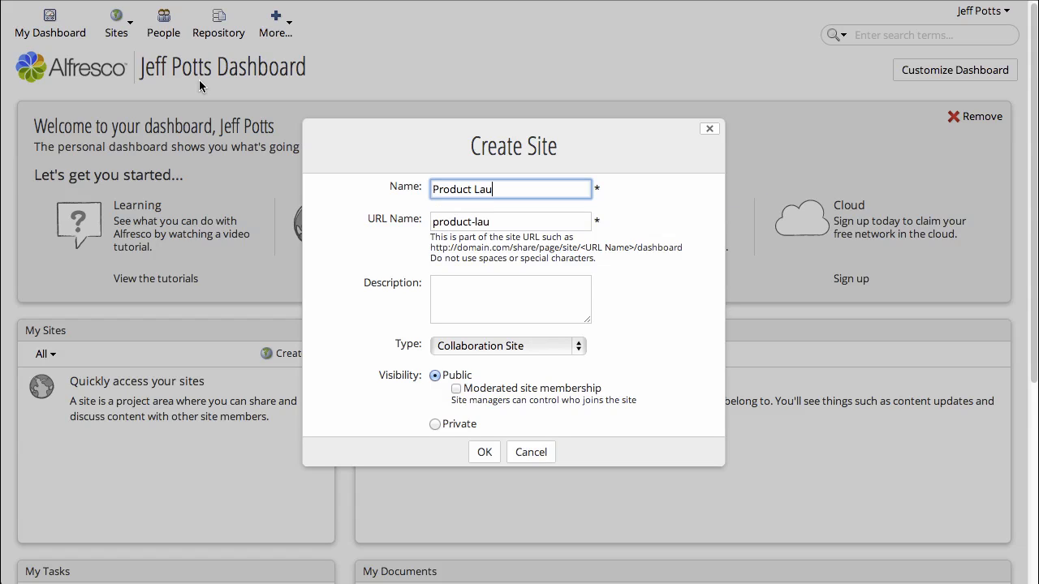
pyautogui.write('nch')
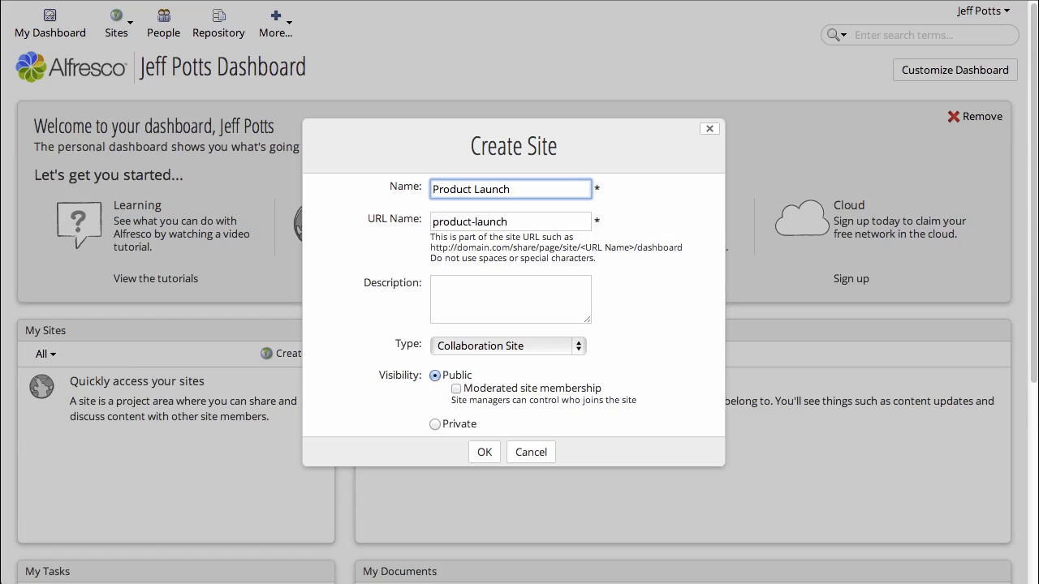
pyautogui.click(509, 299)
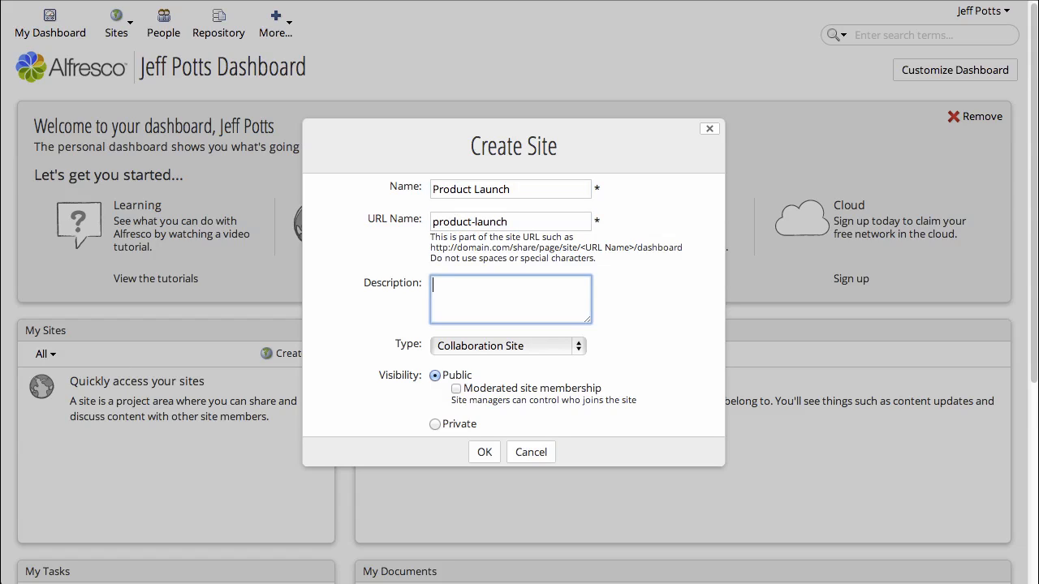
pyautogui.write('This is the site the product')
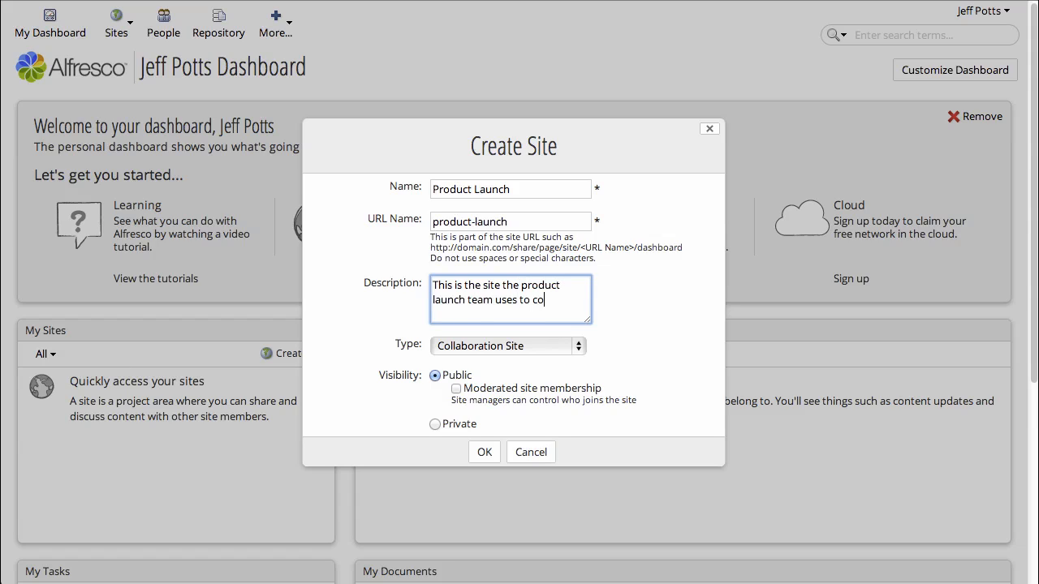
pyautogui.write('llaborate.')
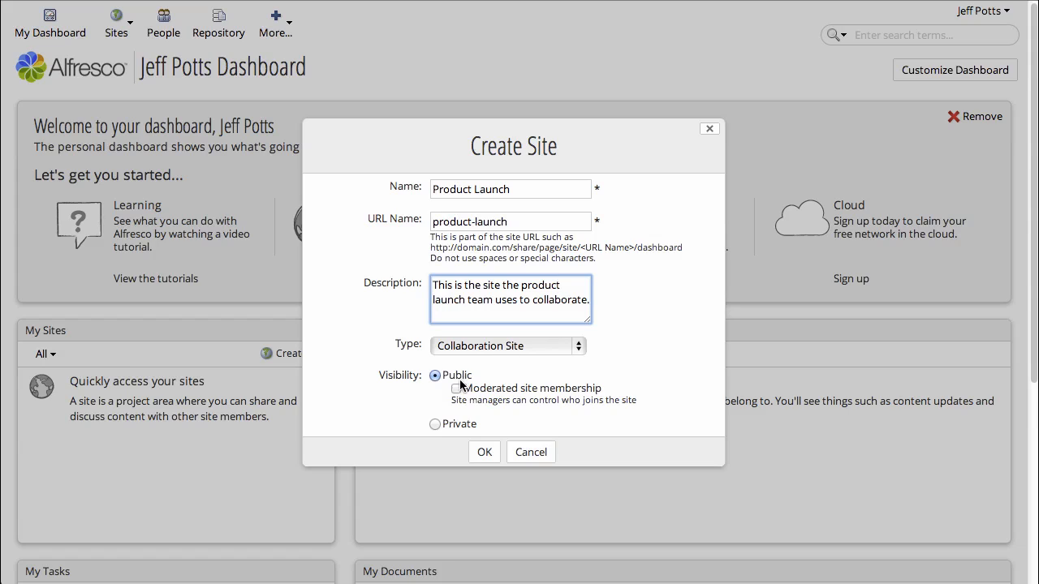
pyautogui.click(454, 390)
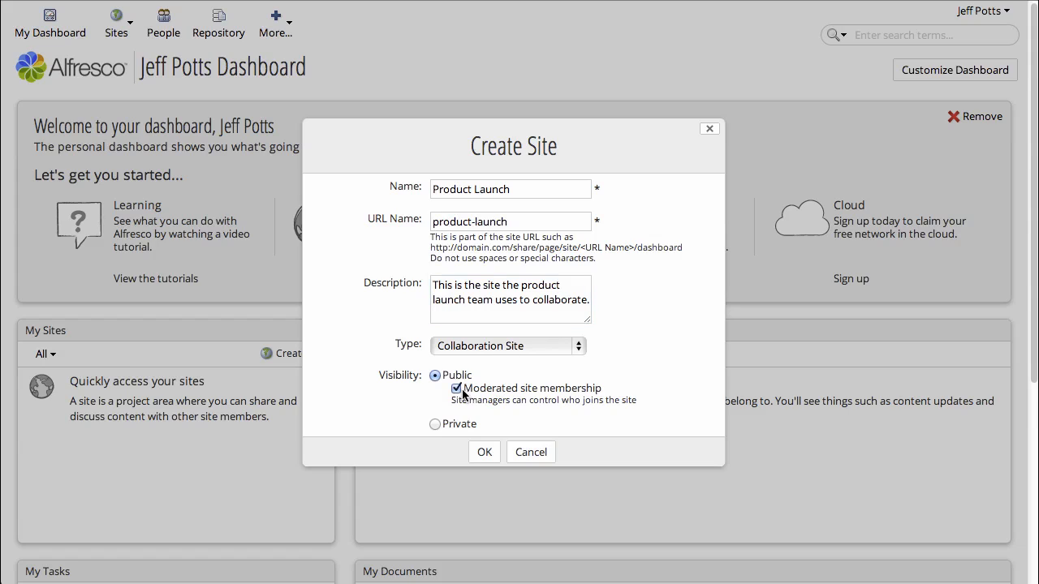
pyautogui.click(454, 390)
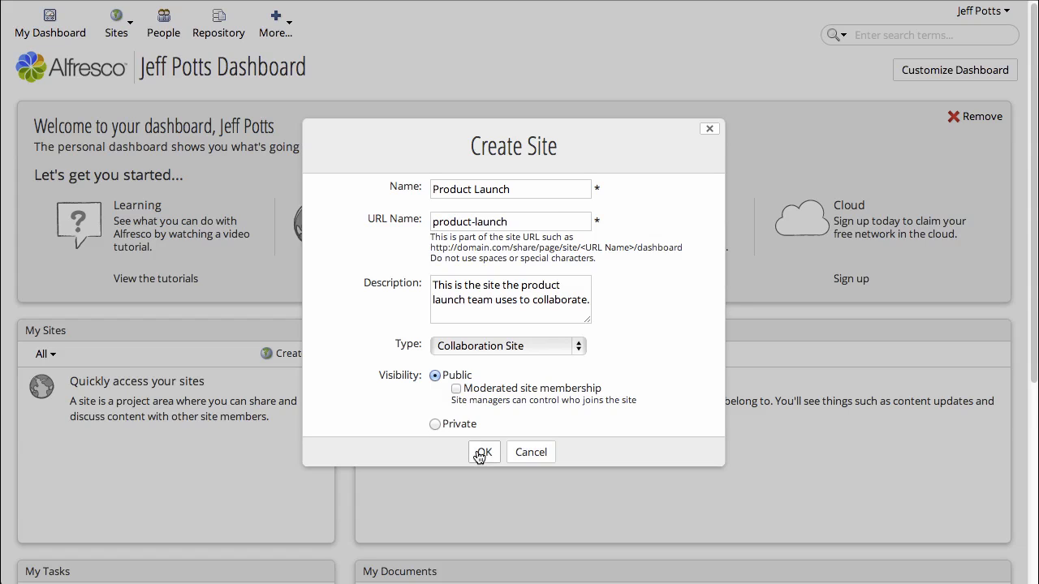
pyautogui.click(484, 452)
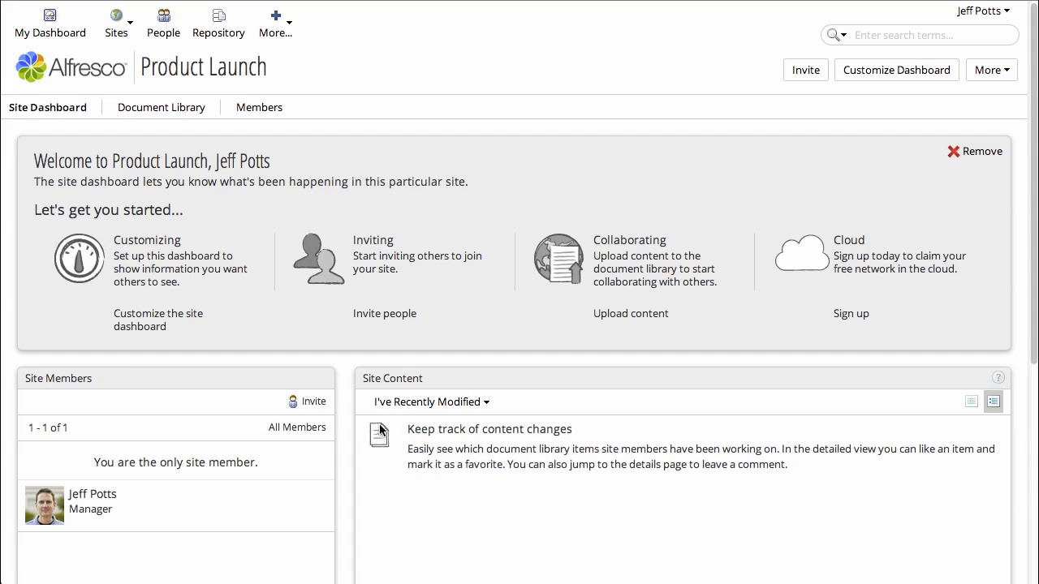
pyautogui.moveTo(805, 70)
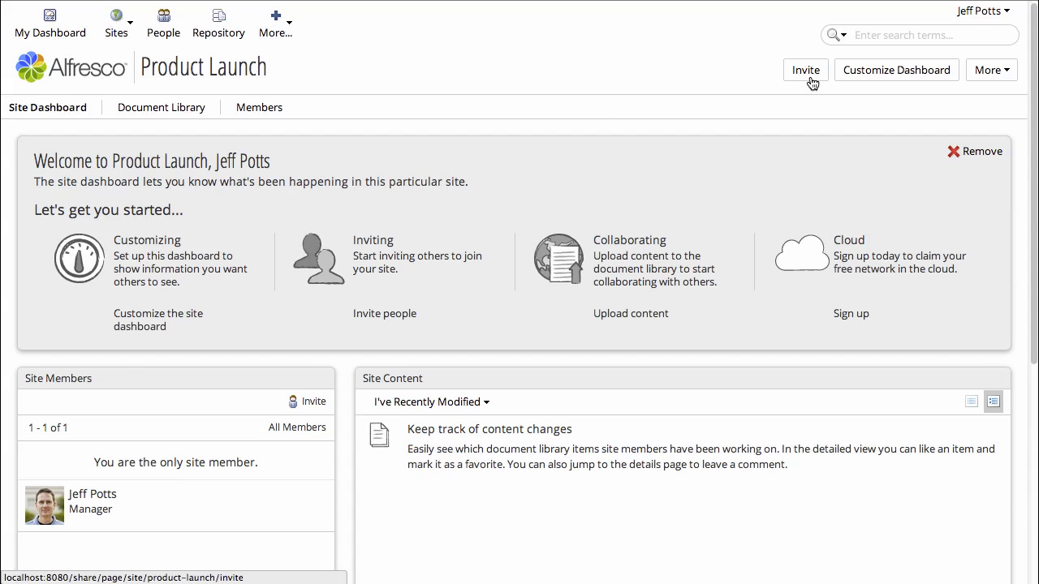
pyautogui.click(805, 69)
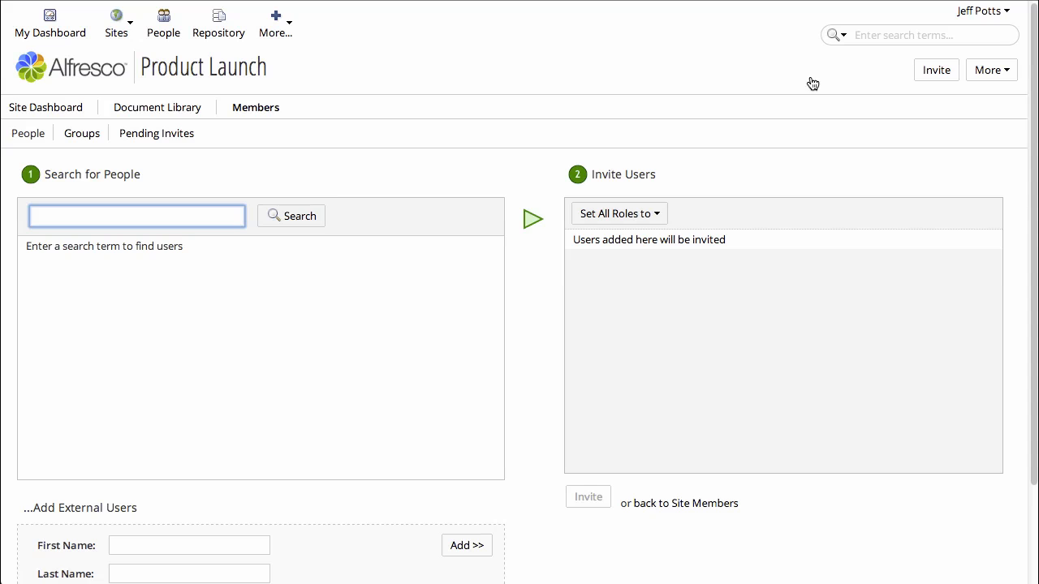
pyautogui.moveTo(237, 283)
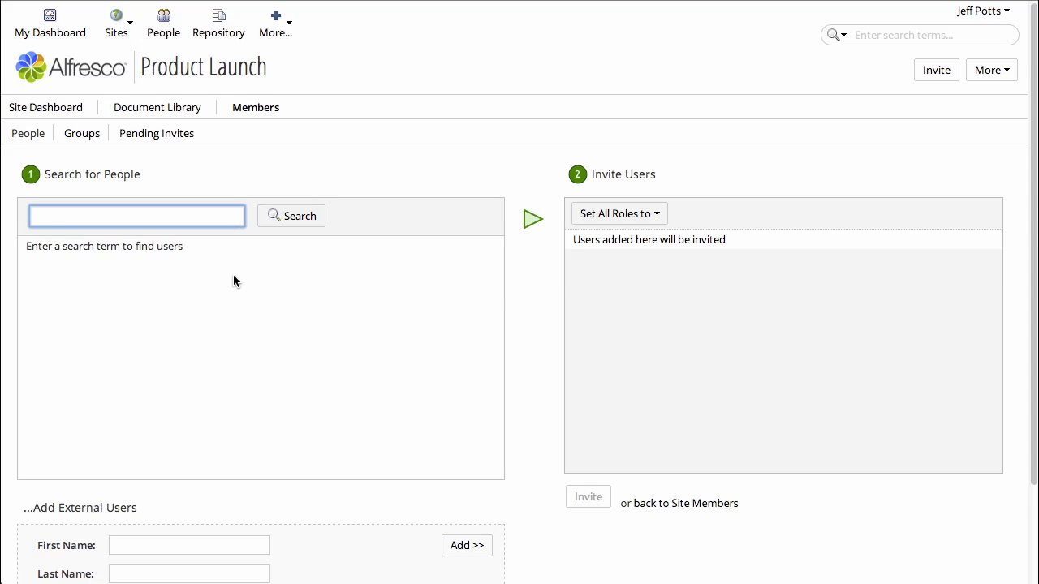
# Search people for 'test' and add Test User1 through Test User4 to the invite list
pyautogui.write('test')
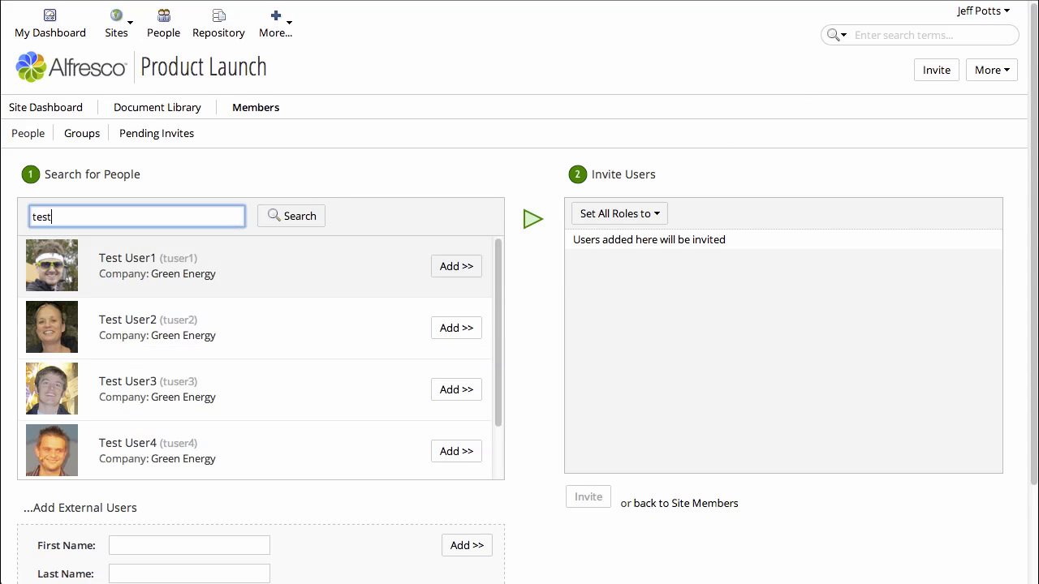
pyautogui.click(456, 266)
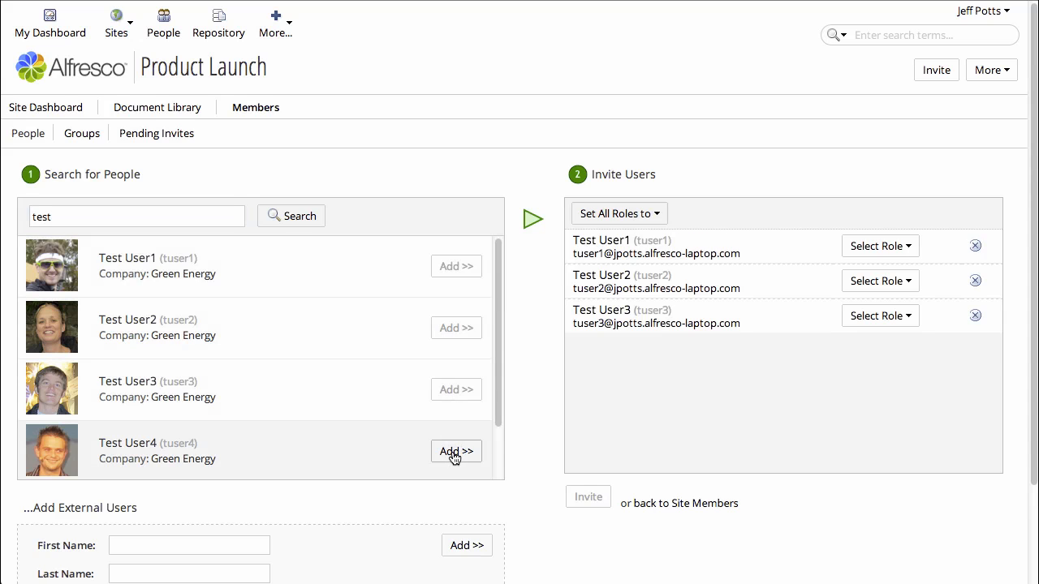
pyautogui.click(456, 451)
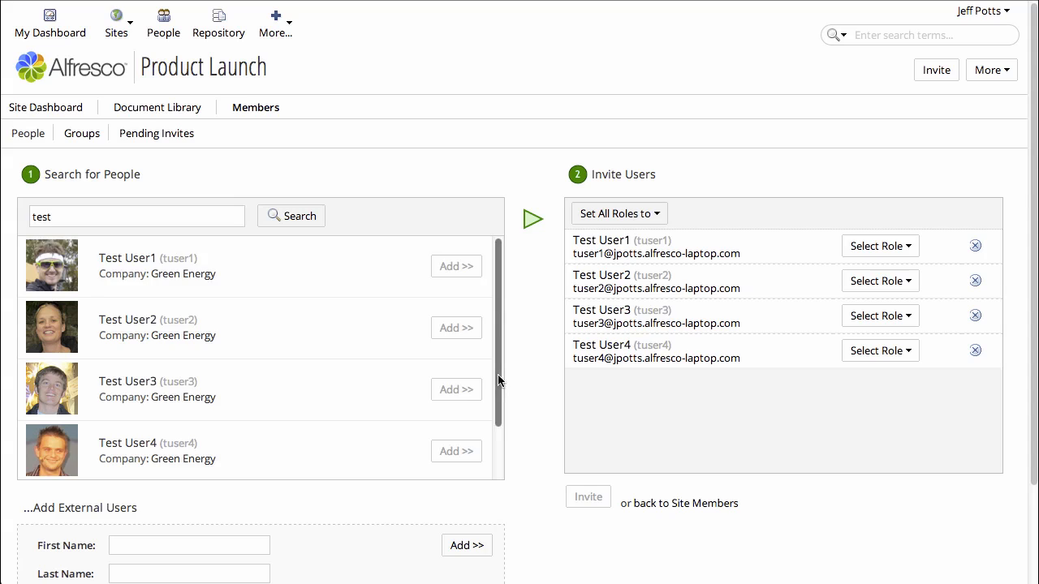
pyautogui.moveTo(490, 376)
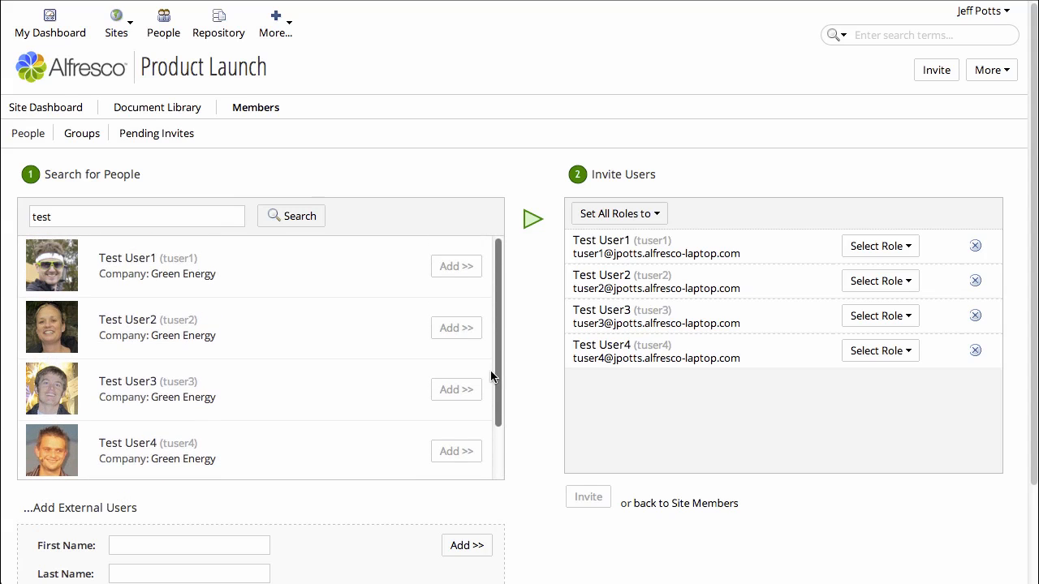
pyautogui.moveTo(722, 279)
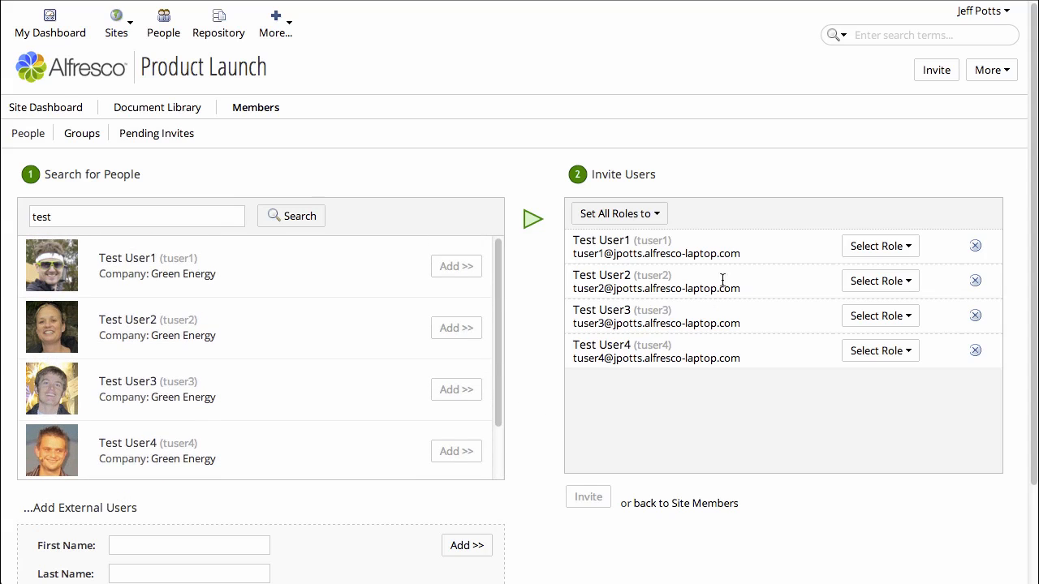
# Assign Manager, Collaborator, Collaborator and Consumer roles to the four users and send the invitations
pyautogui.click(880, 247)
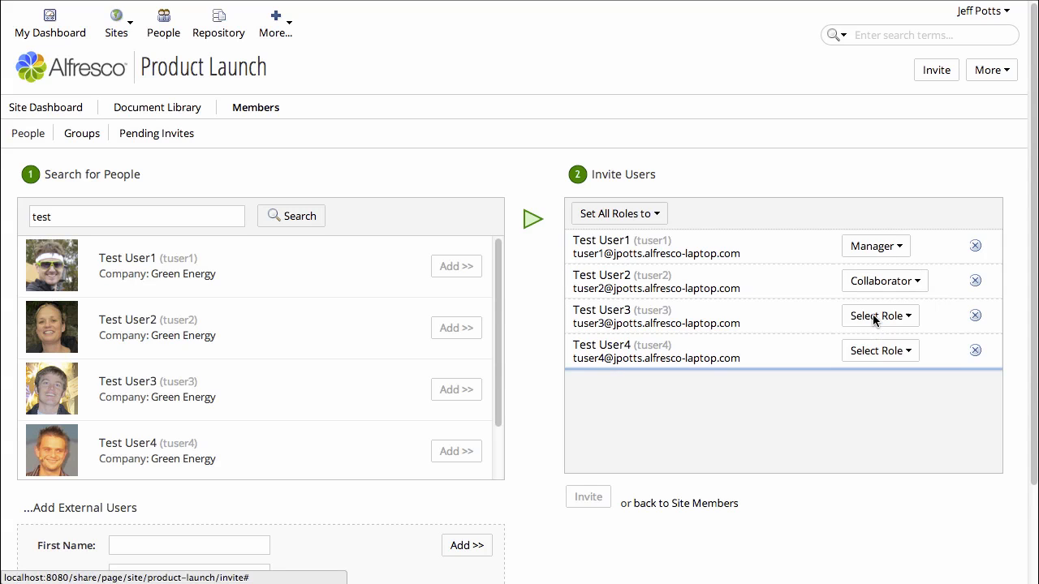
pyautogui.click(880, 315)
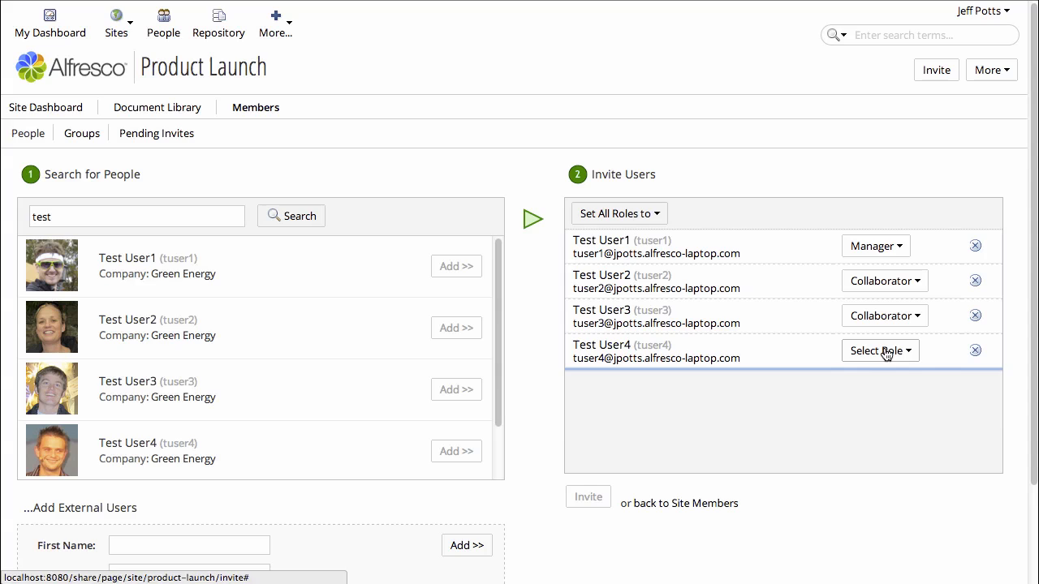
pyautogui.click(879, 350)
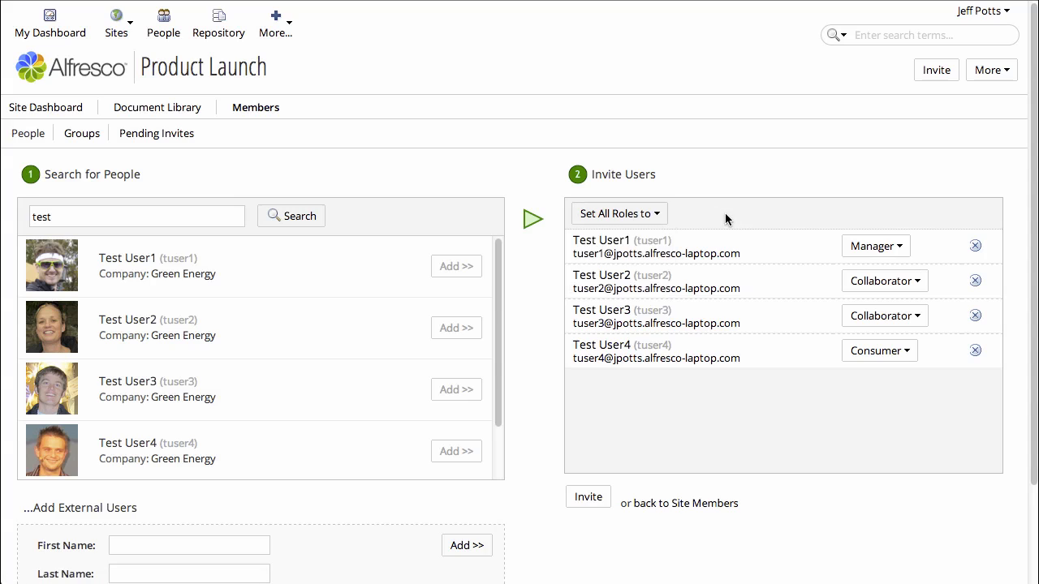
pyautogui.moveTo(587, 496)
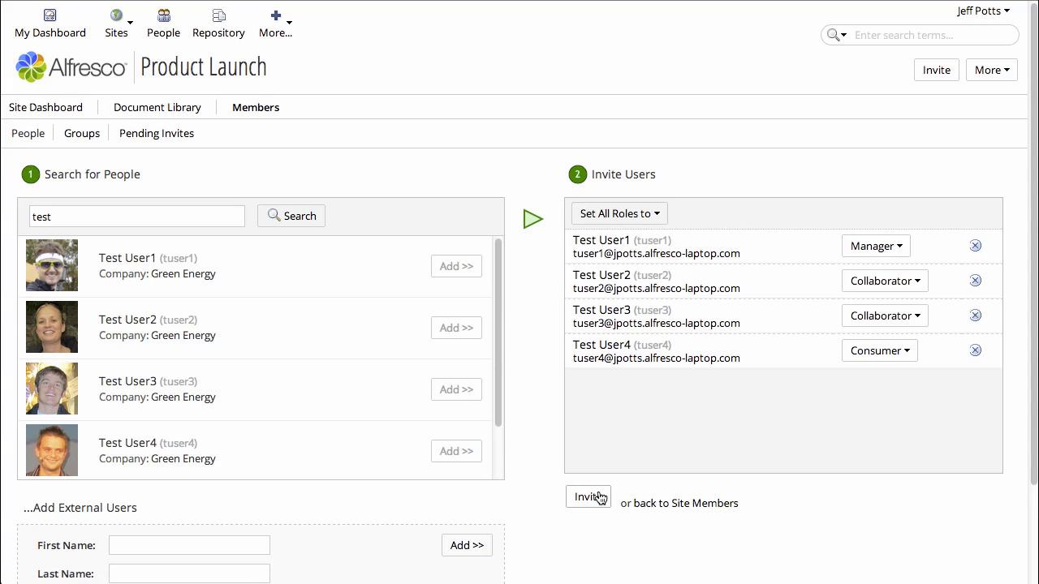
pyautogui.click(587, 496)
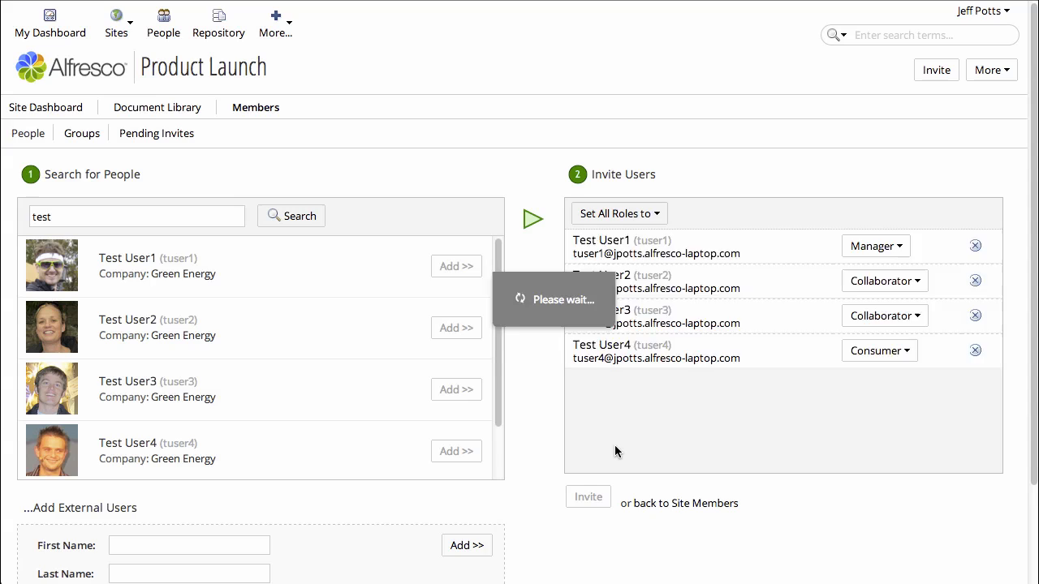
pyautogui.click(587, 497)
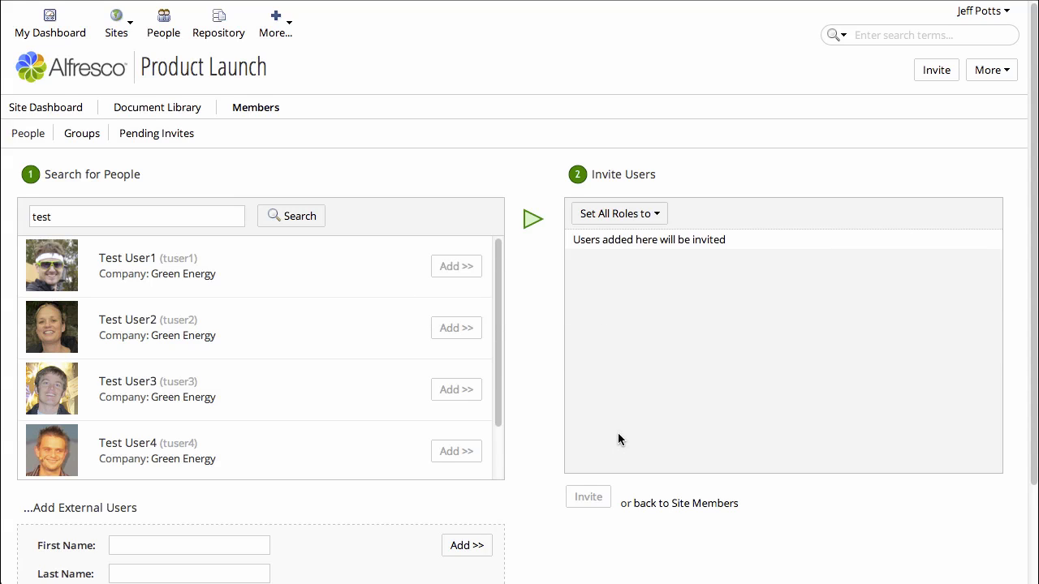
pyautogui.moveTo(717, 367)
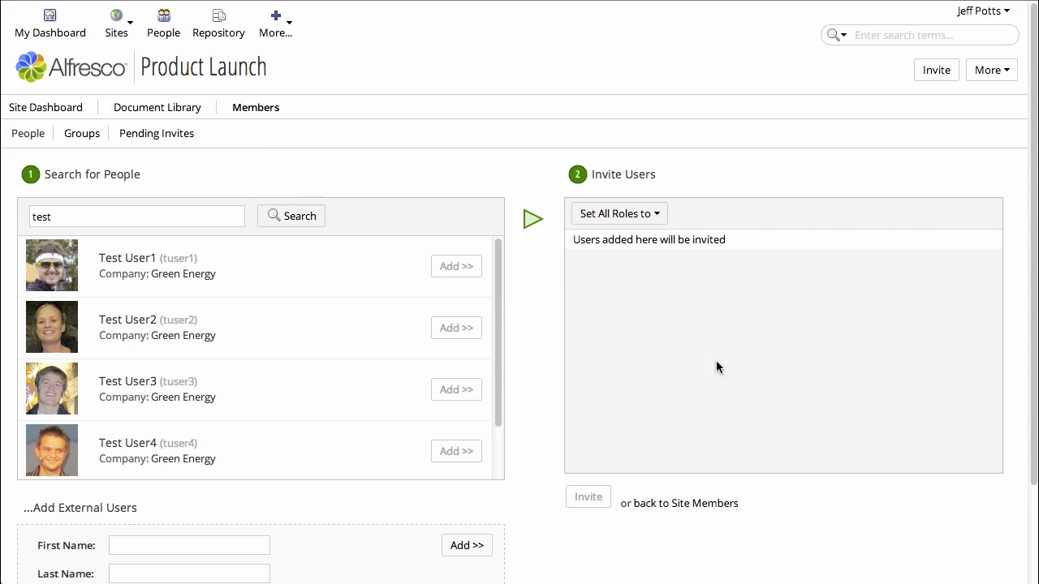
pyautogui.moveTo(955, 11)
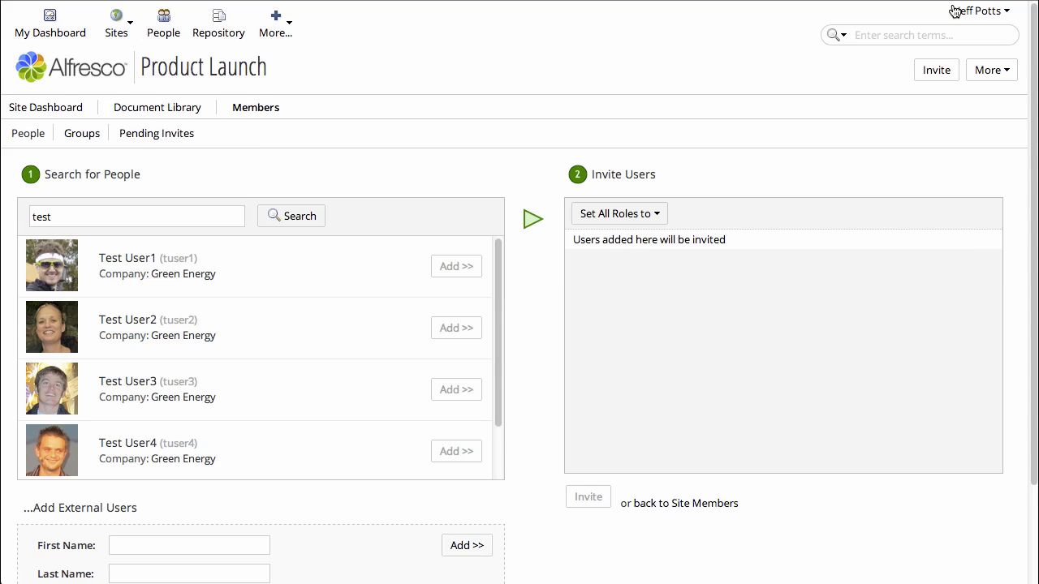
# Log out of the administrator account, returning to the login page
pyautogui.click(976, 10)
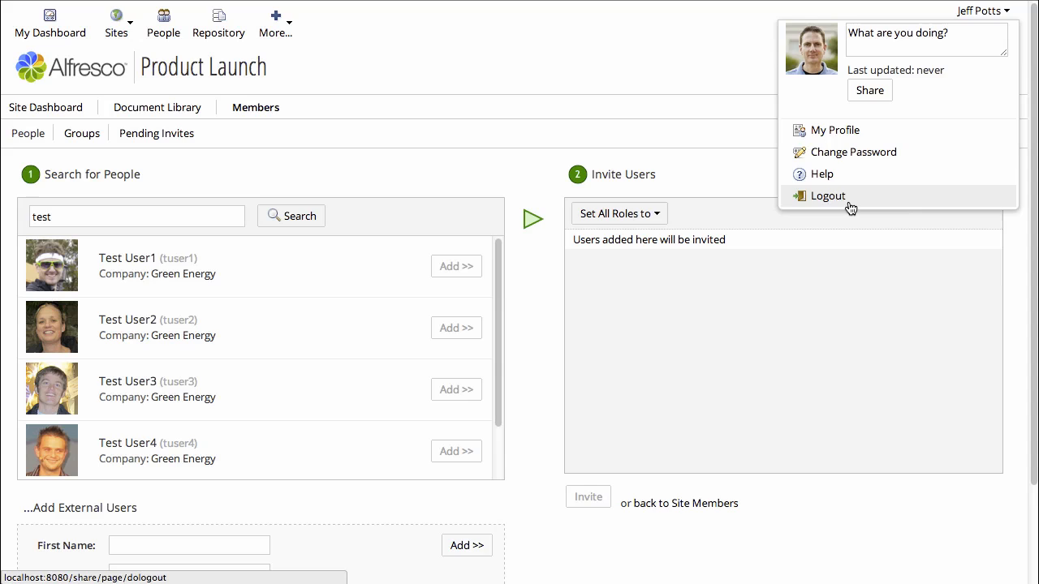
pyautogui.click(827, 194)
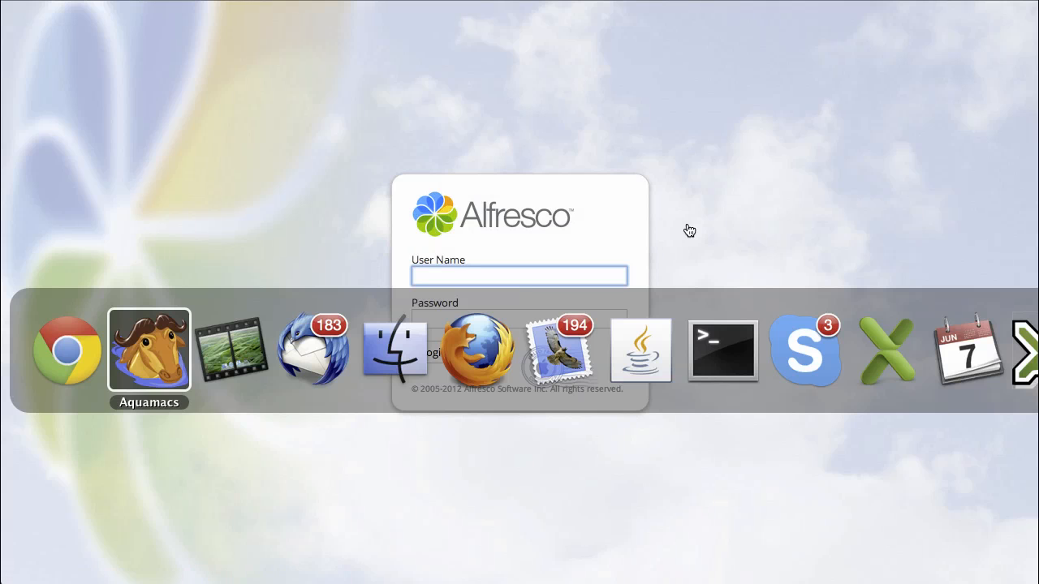
# In Thunderbird, read the Product Launch invitation email and follow its accept link
pyautogui.click(312, 351)
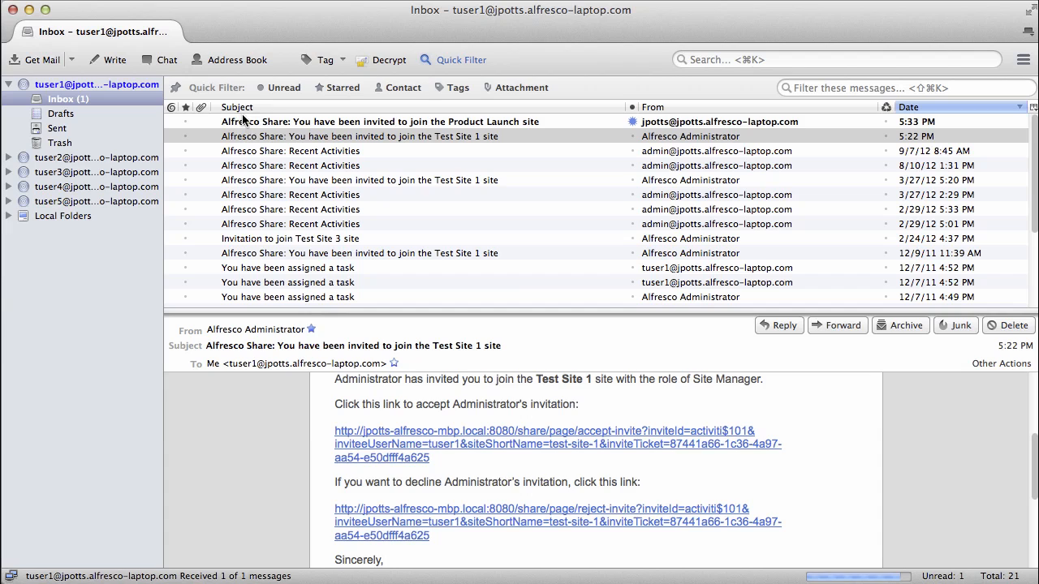
pyautogui.click(366, 120)
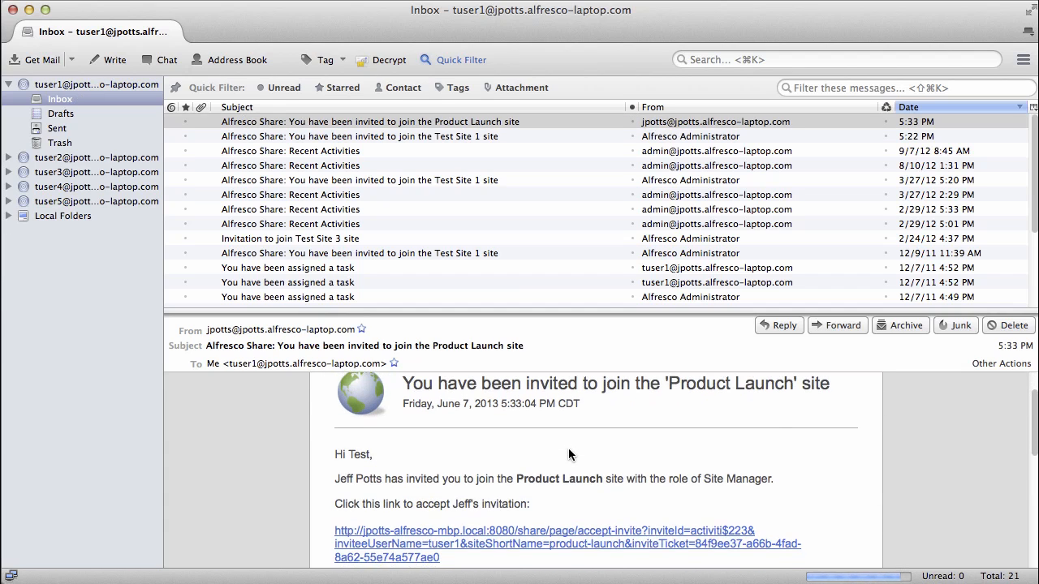
pyautogui.scroll(-3)
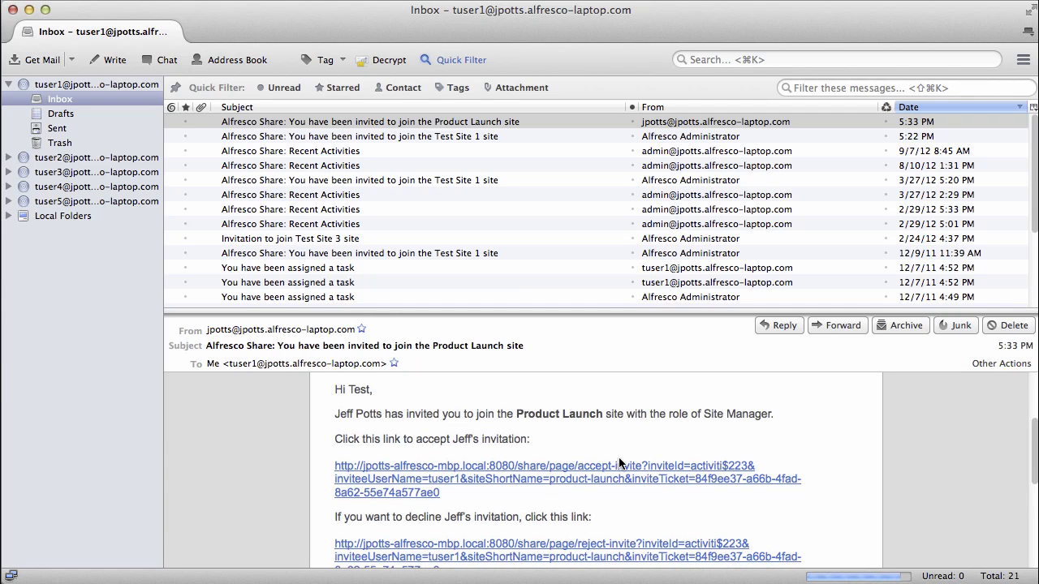
pyautogui.moveTo(583, 472)
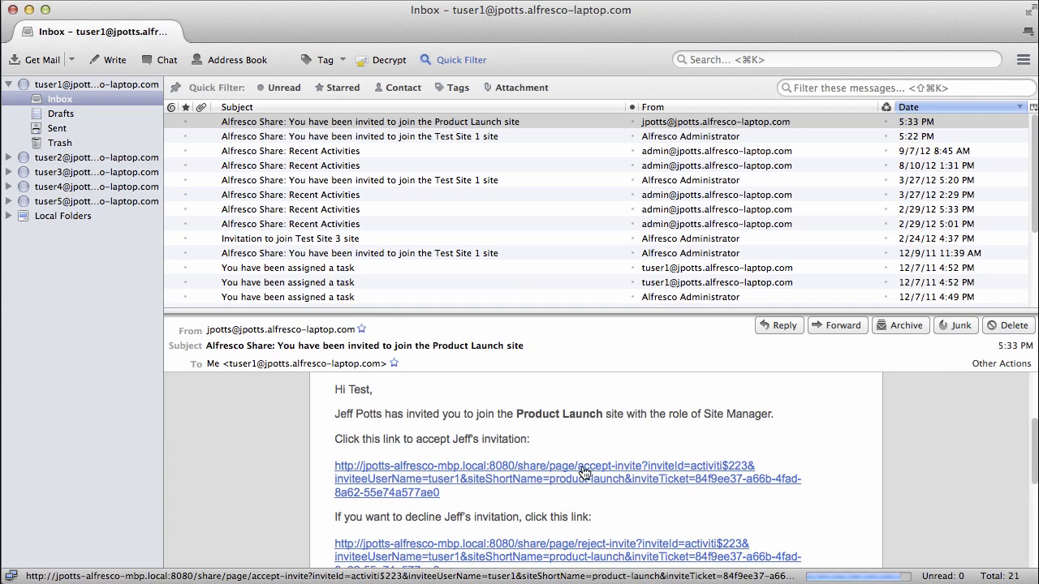
pyautogui.click(542, 466)
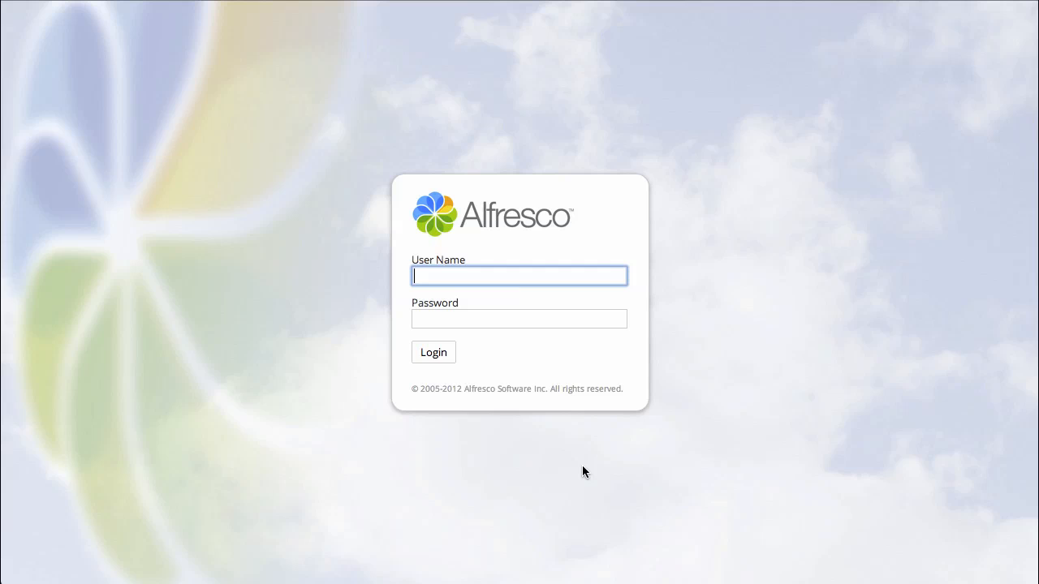
# Sign in as tuser1, remove the dashboard welcome panel, and go to the site's members list
pyautogui.write('tuser1')
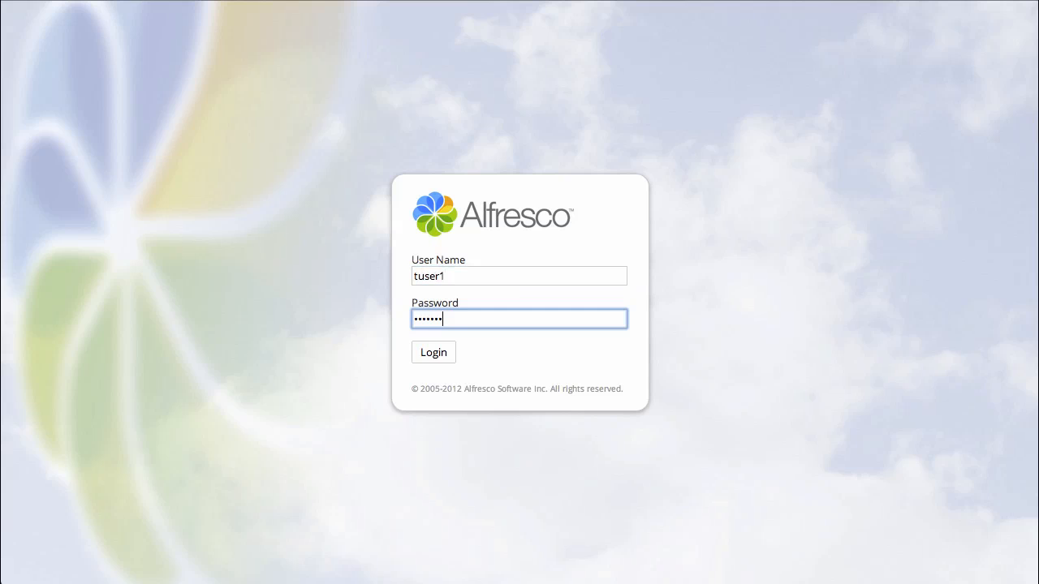
pyautogui.click(434, 351)
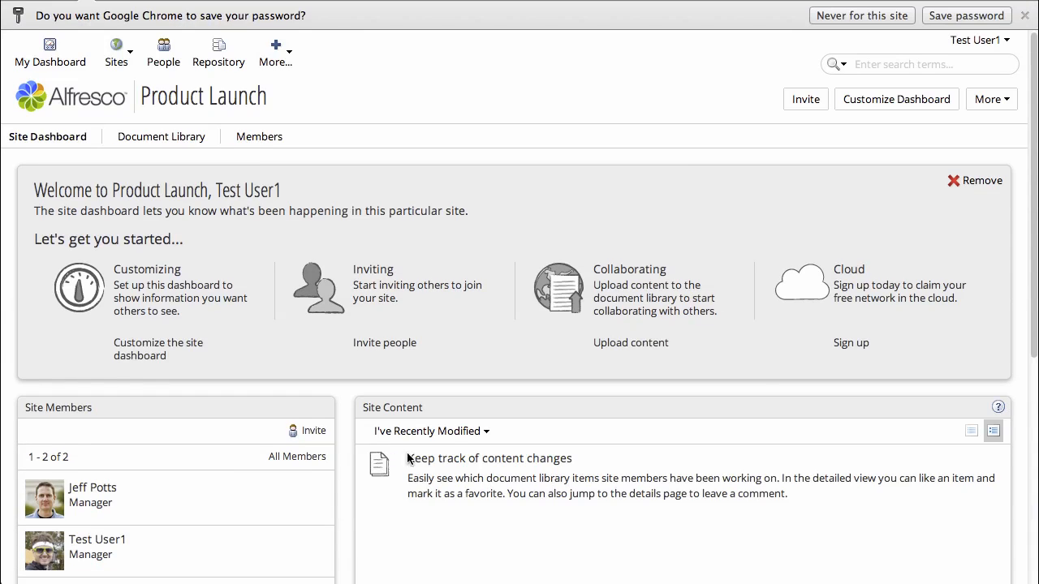
pyautogui.click(980, 180)
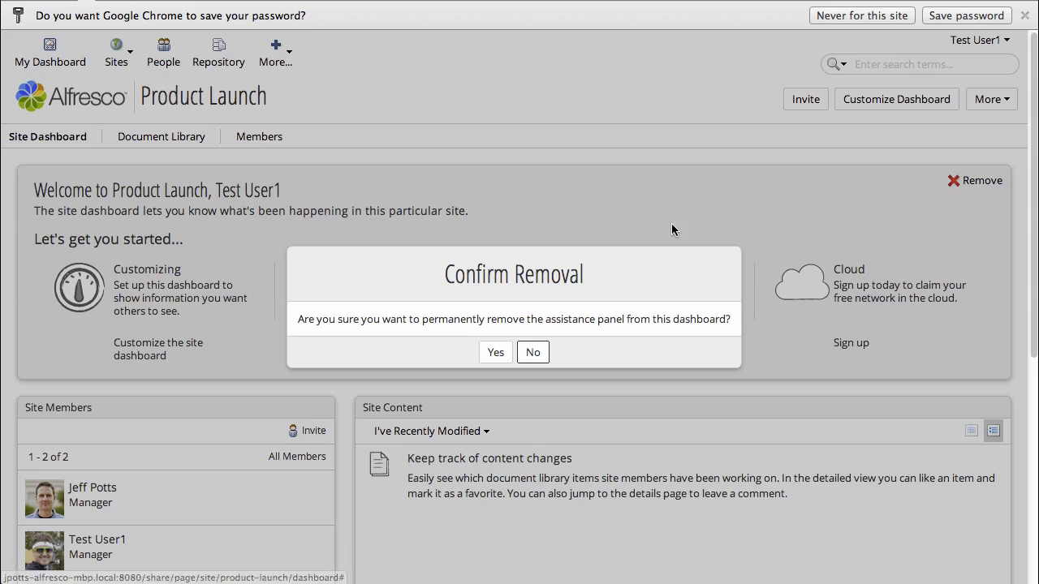
pyautogui.click(533, 350)
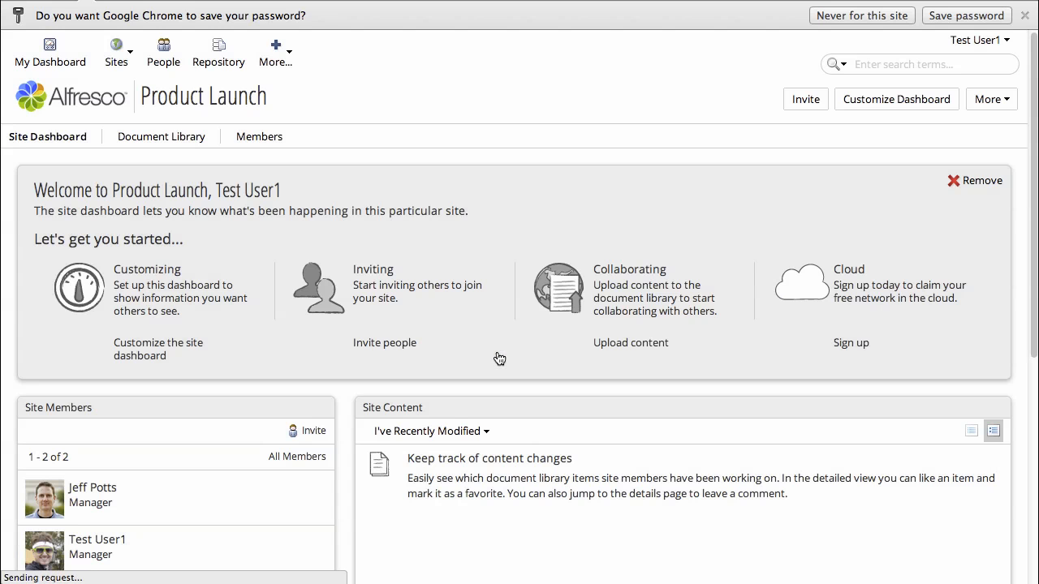
pyautogui.click(980, 180)
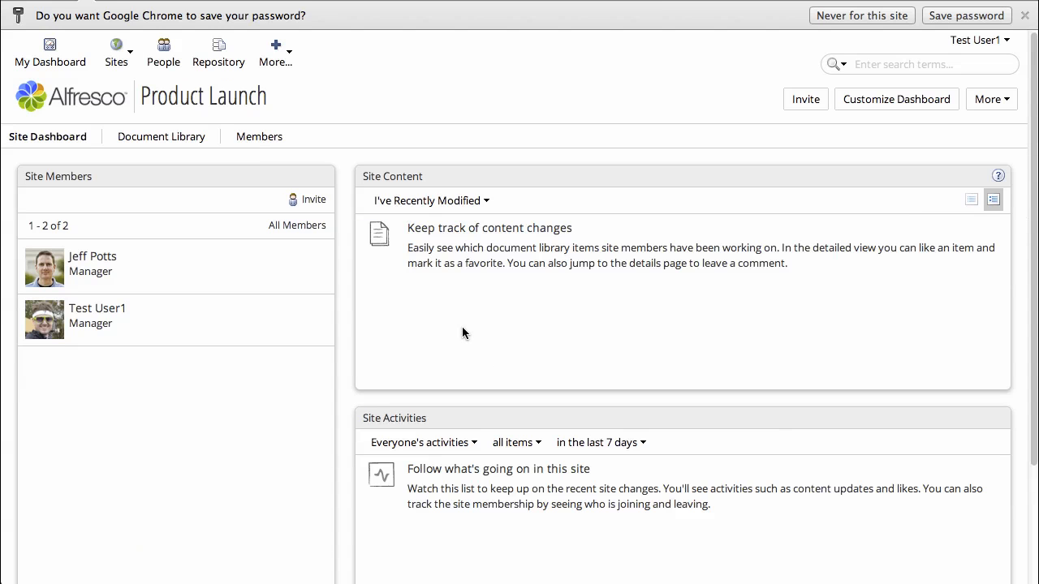
pyautogui.moveTo(234, 276)
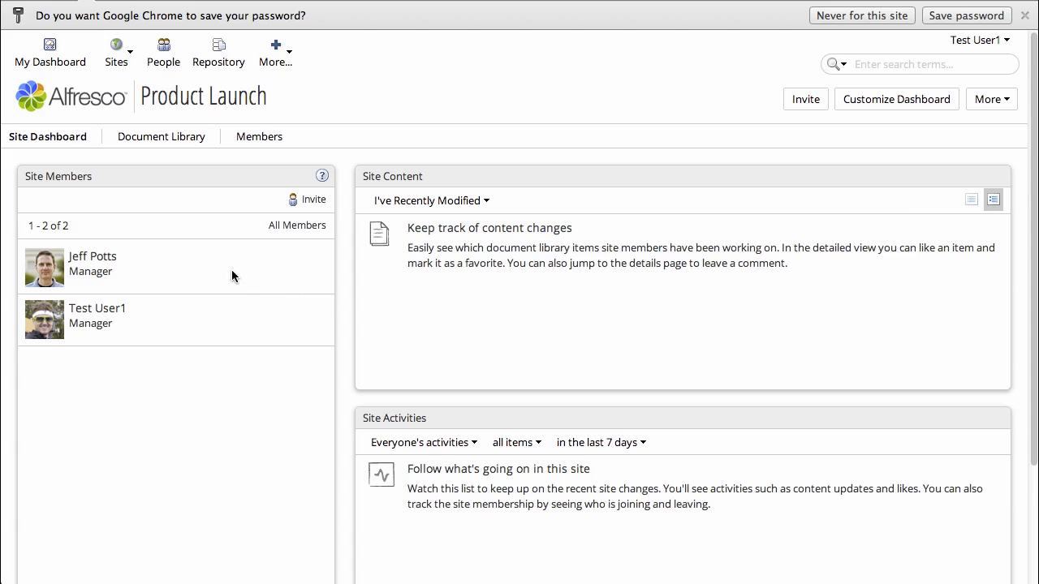
pyautogui.moveTo(259, 176)
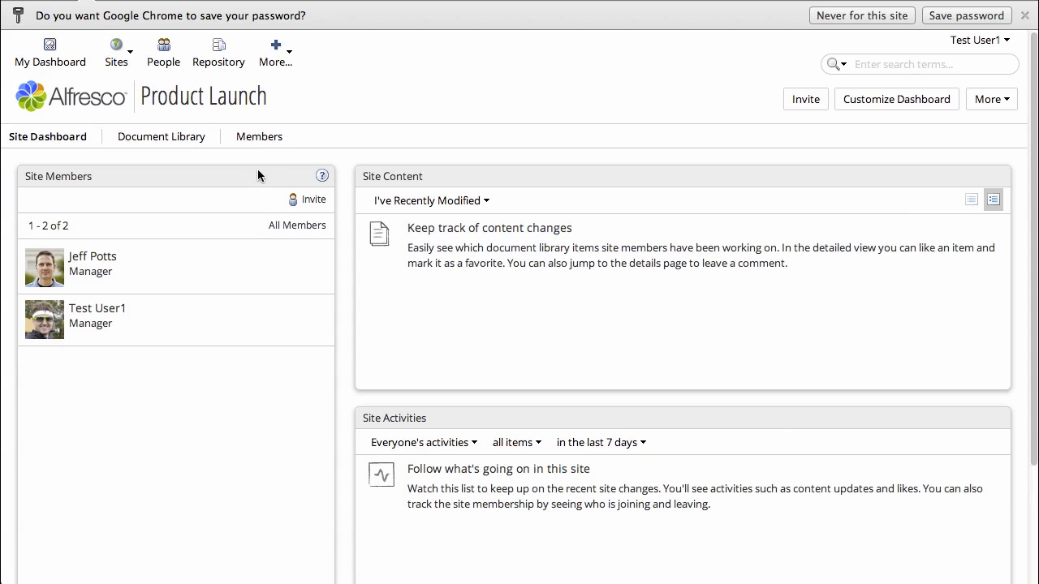
pyautogui.click(259, 137)
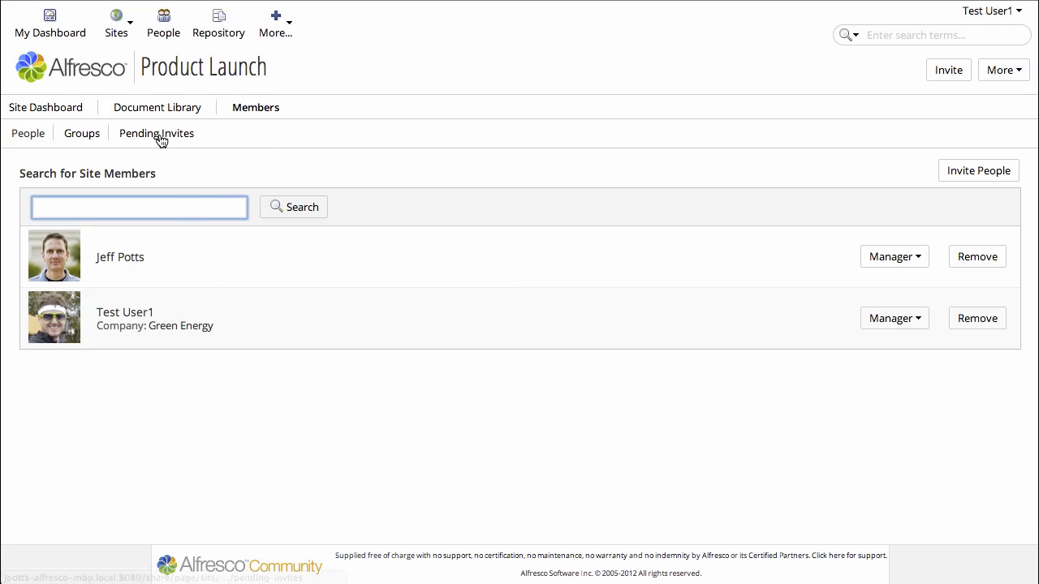
# Show Product Launch's three pending invitations, then bring up the account menu
pyautogui.click(155, 133)
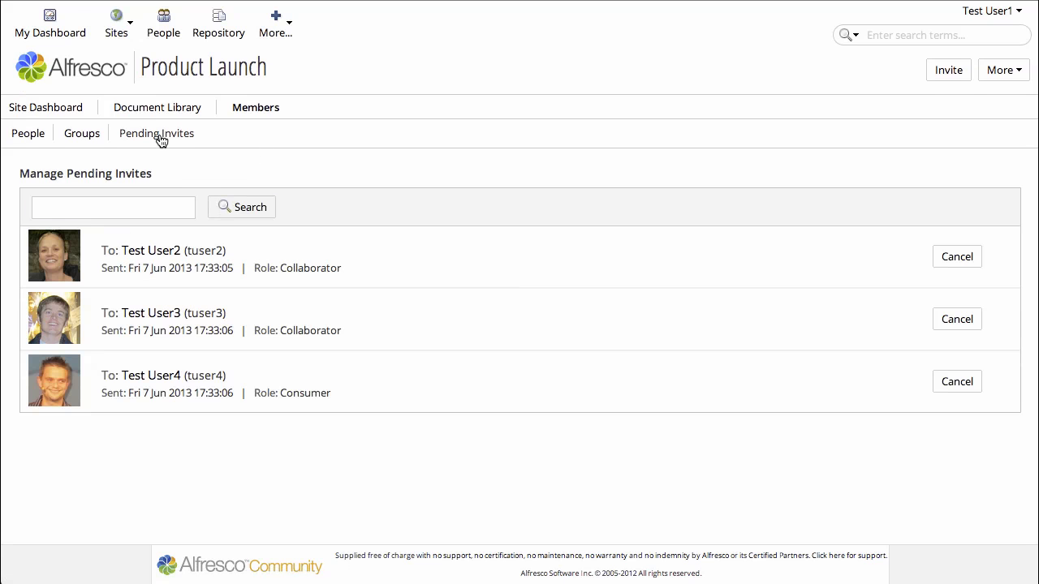
pyautogui.moveTo(314, 288)
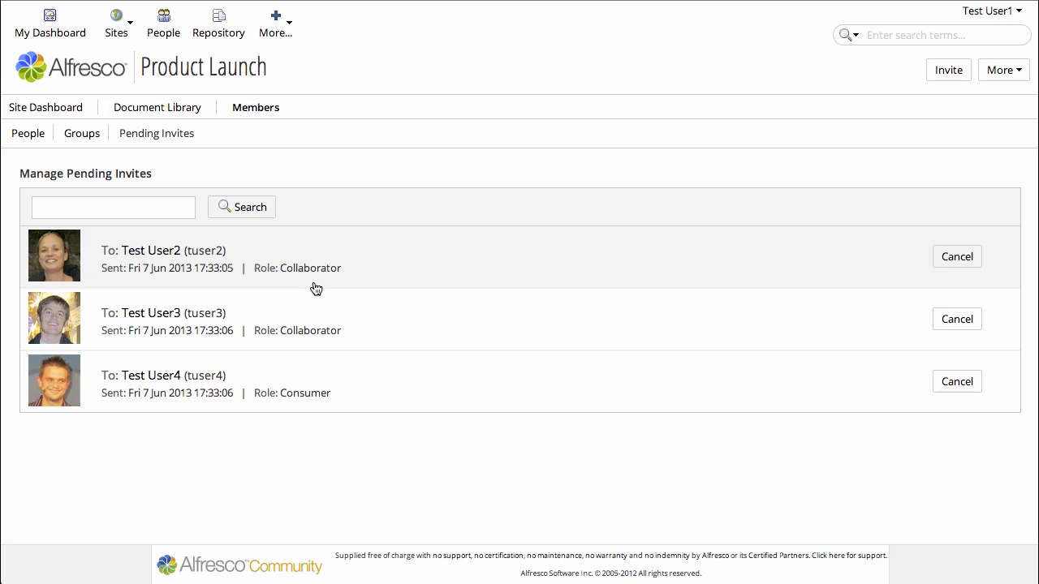
pyautogui.moveTo(670, 264)
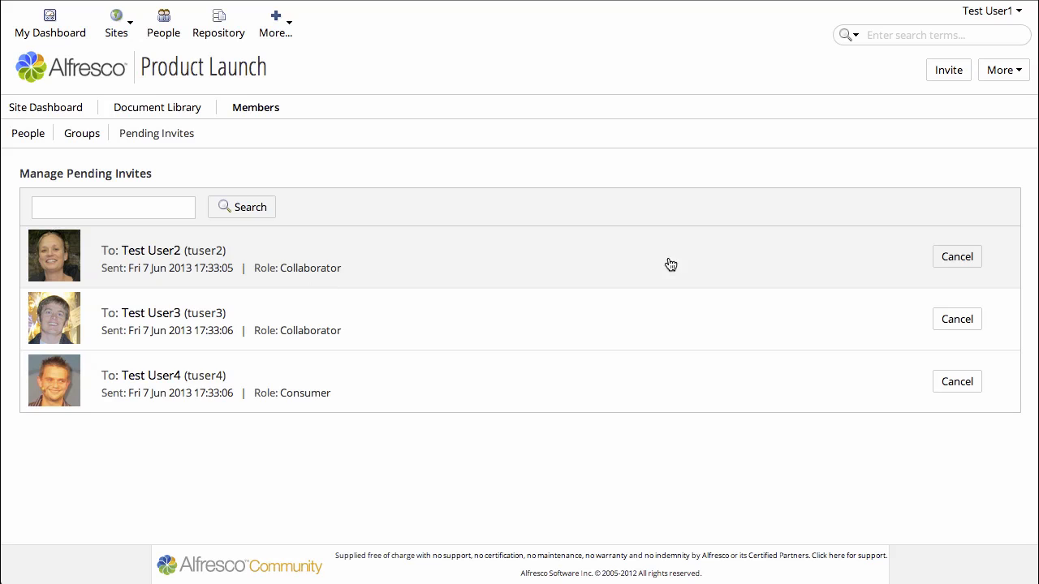
pyautogui.moveTo(935, 292)
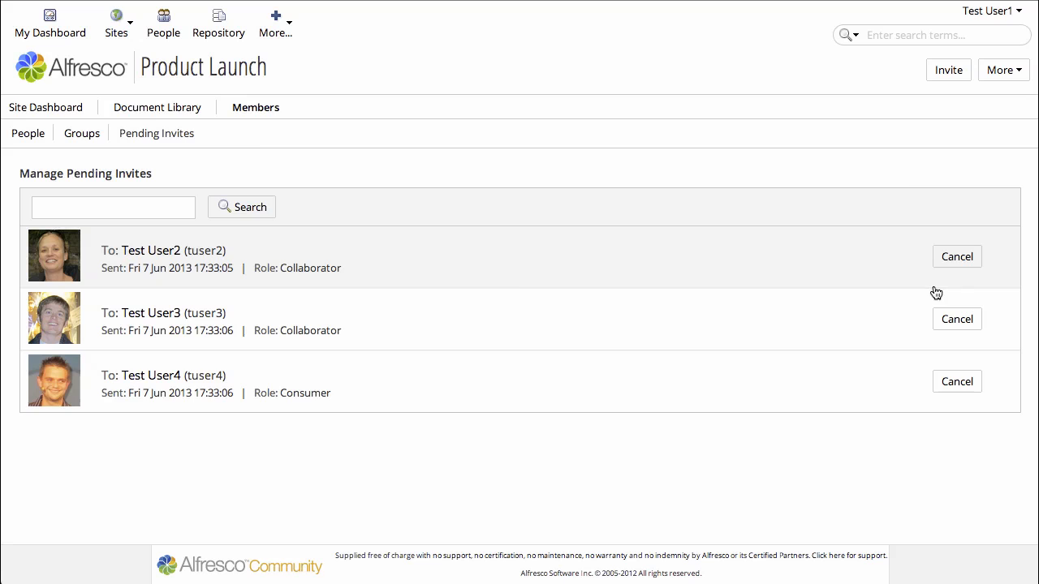
pyautogui.moveTo(987, 25)
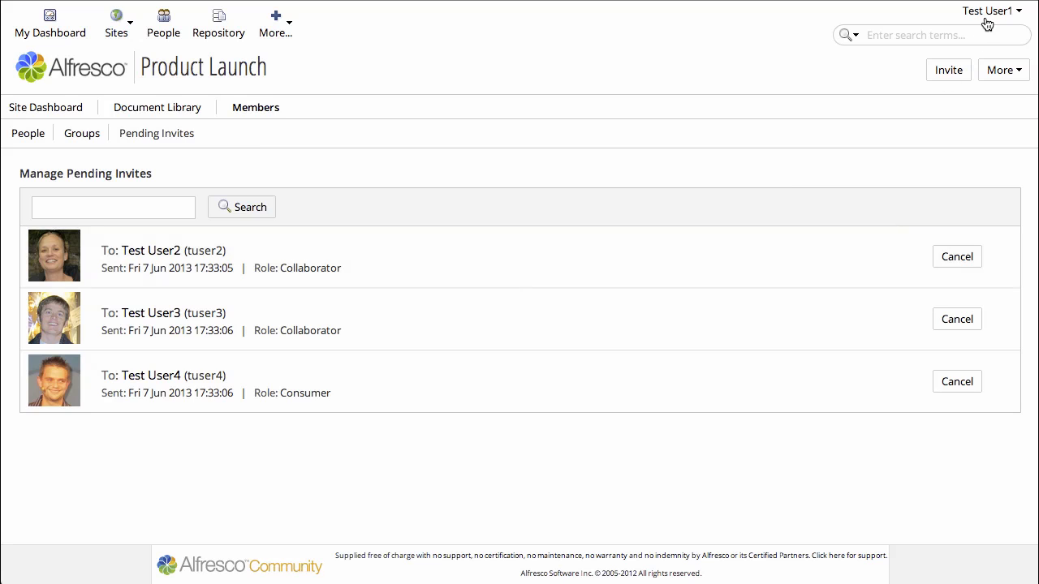
pyautogui.click(986, 10)
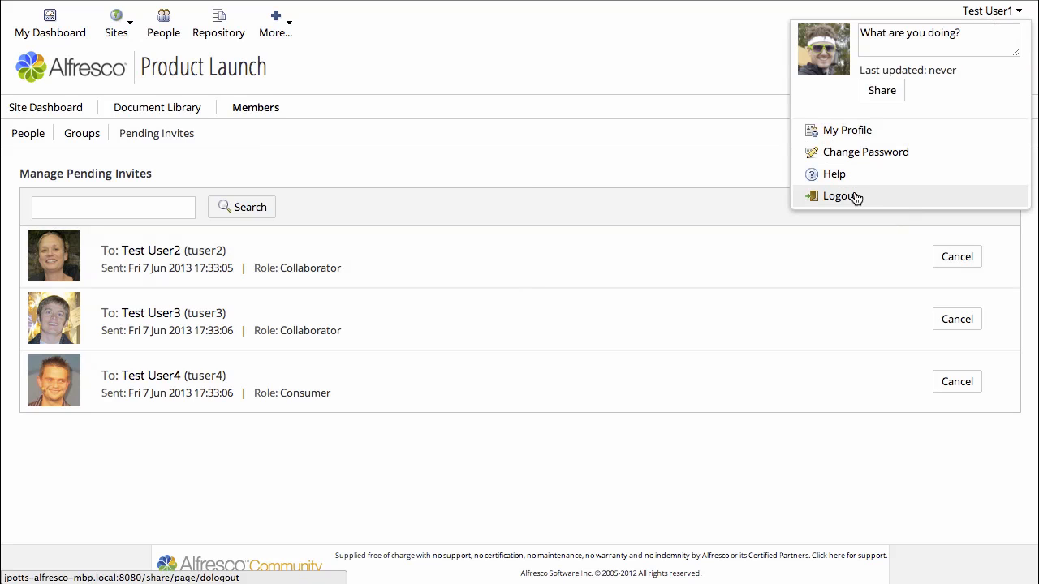
# Log out and sign back in as tuser5 to reach that user's dashboard
pyautogui.click(841, 195)
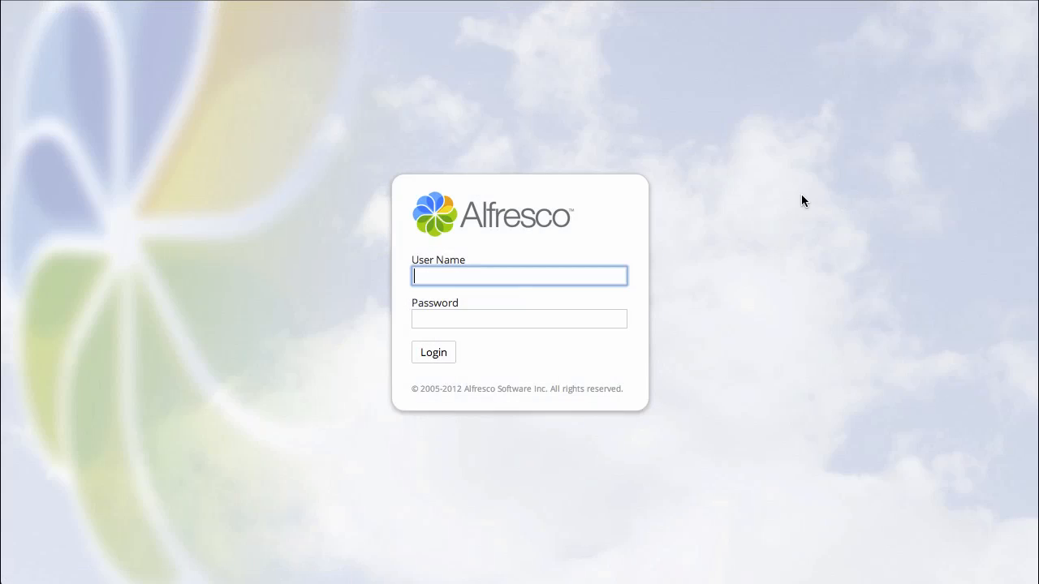
pyautogui.write('tuser5')
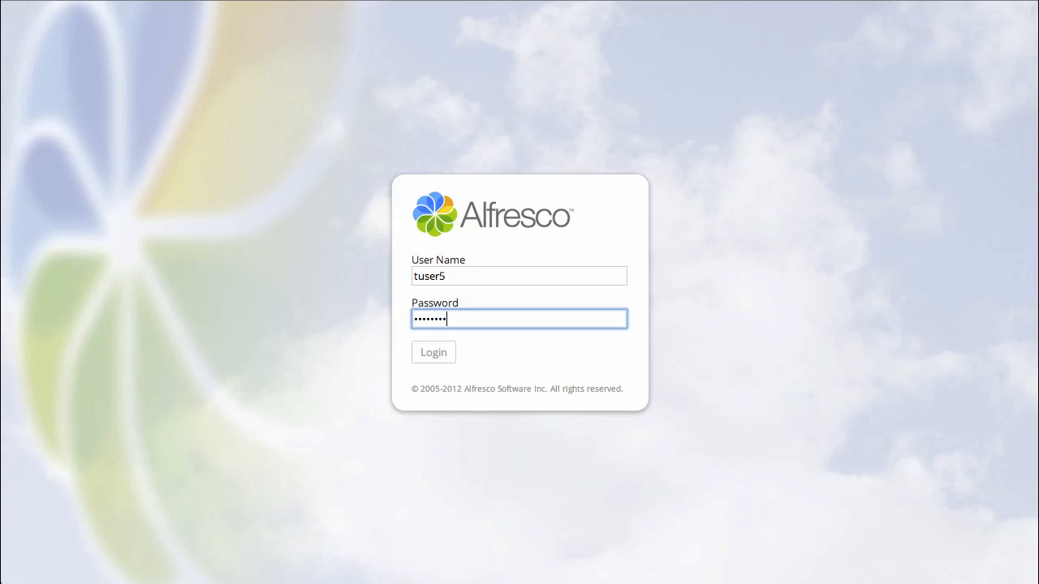
pyautogui.click(433, 350)
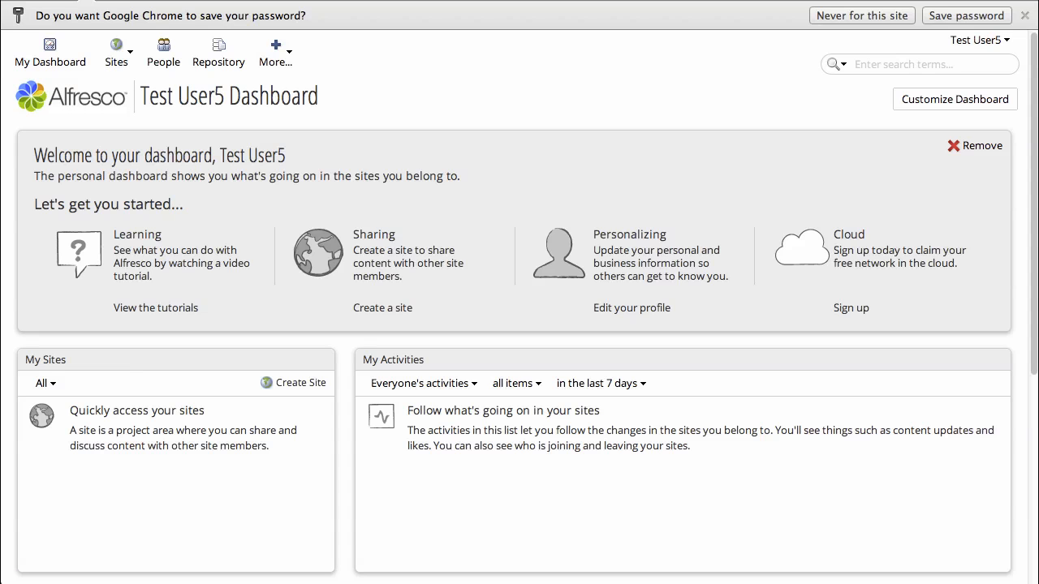
# Search the site finder for 'Product Launch'
pyautogui.click(117, 52)
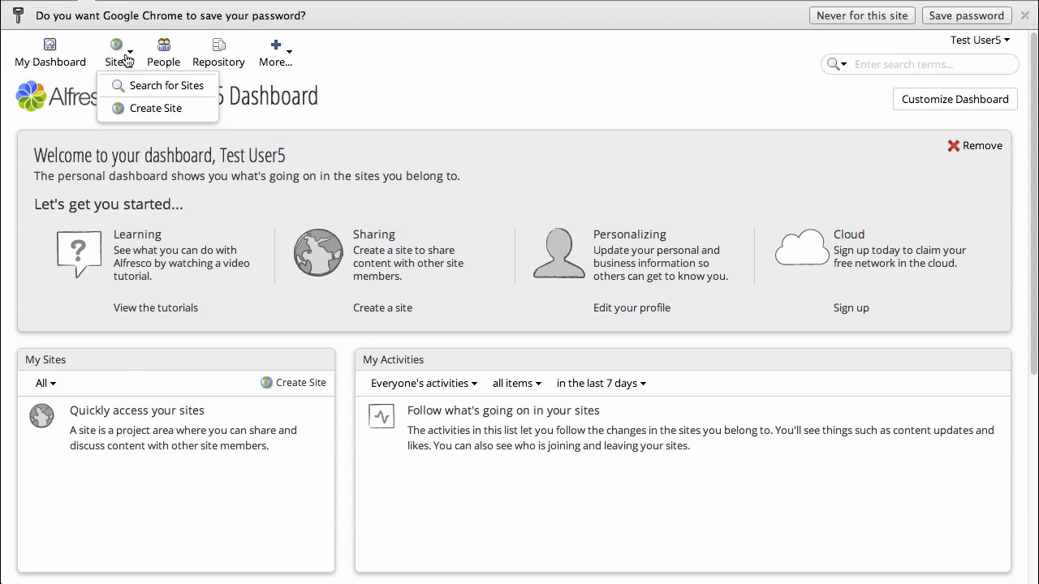
pyautogui.moveTo(159, 84)
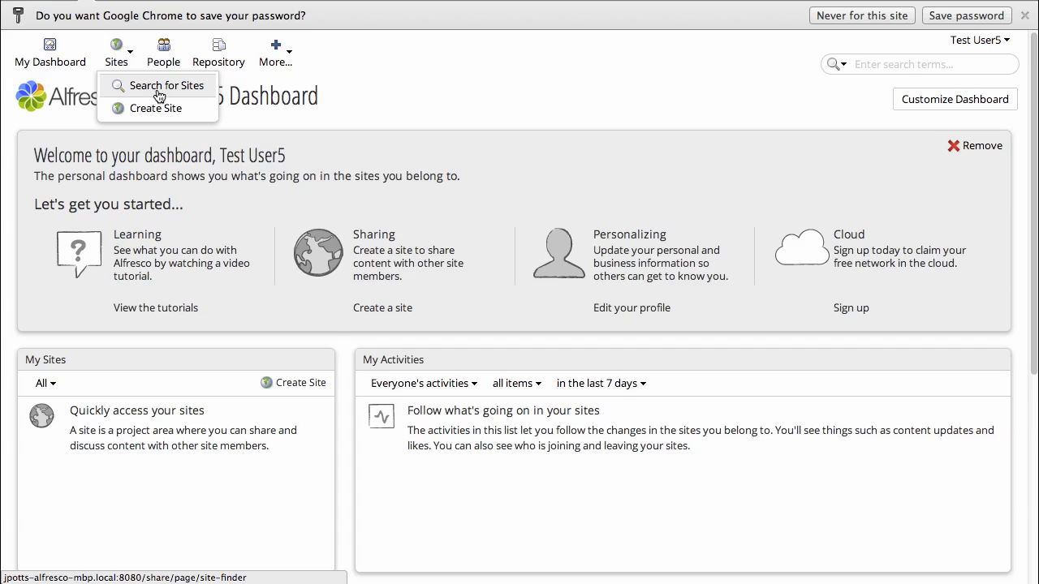
pyautogui.click(165, 85)
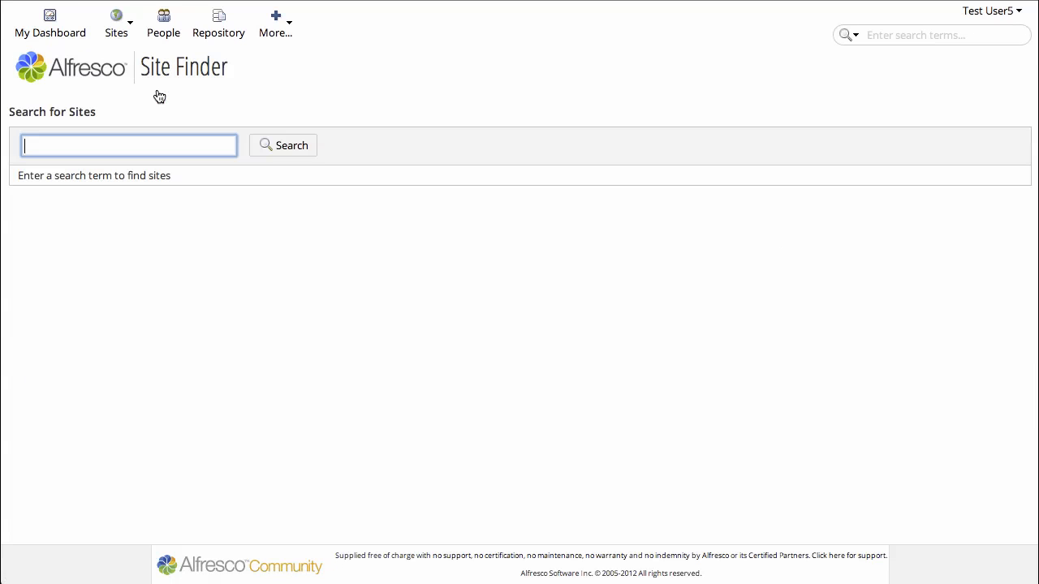
pyautogui.write('Product')
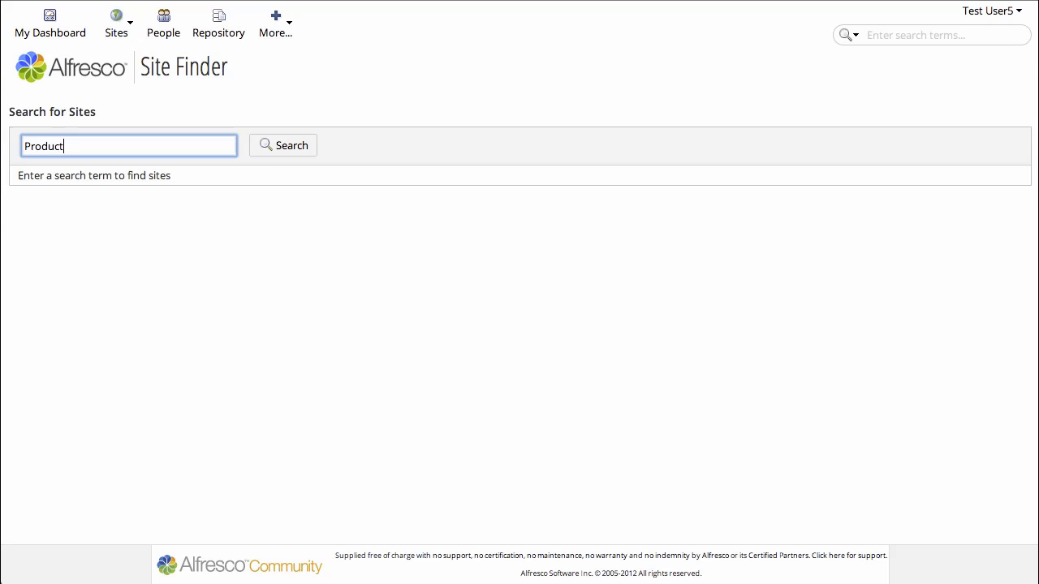
pyautogui.write('Launch')
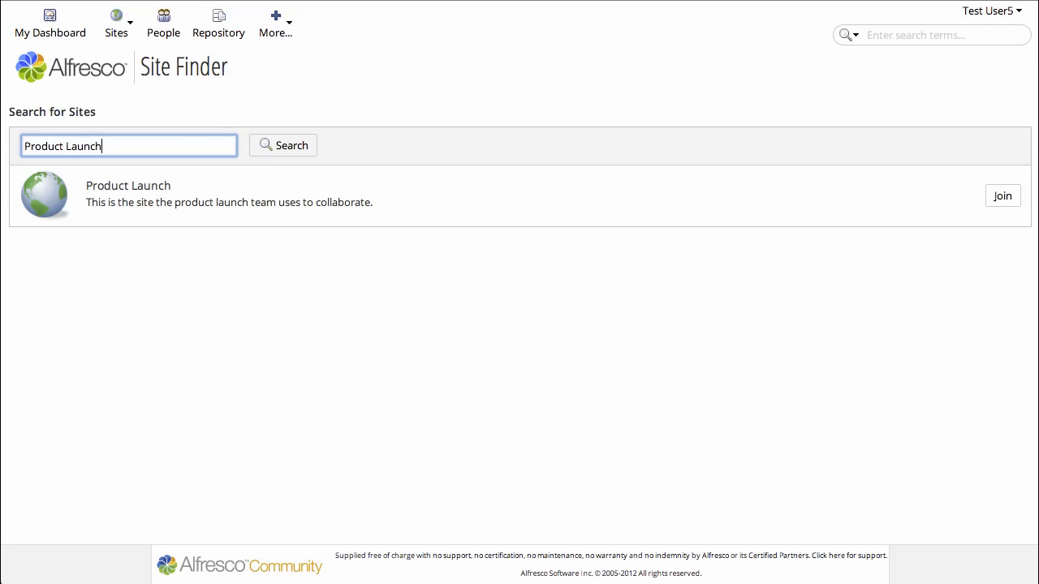
pyautogui.moveTo(993, 201)
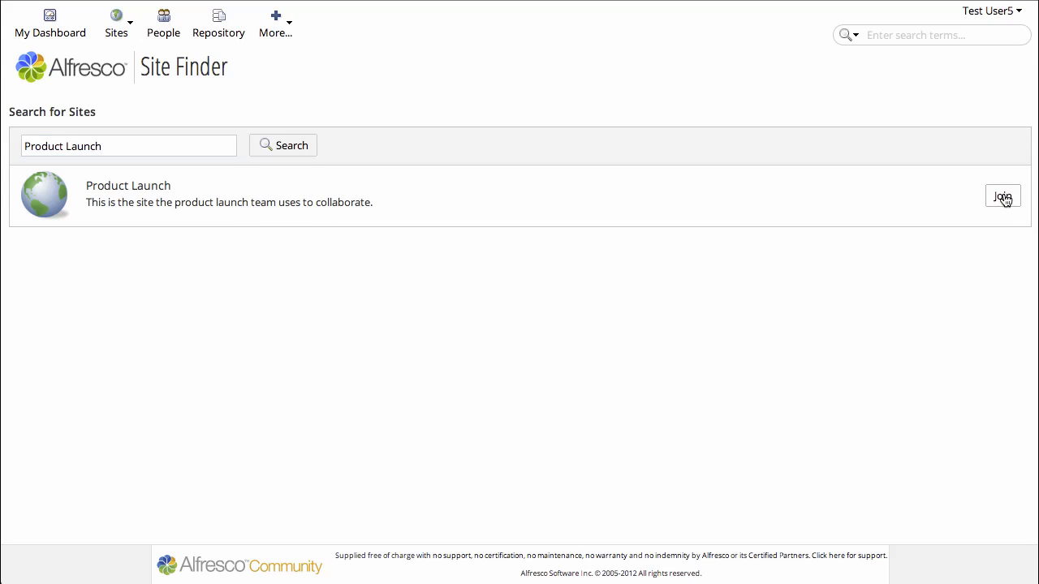
# Join the Product Launch site and go to its site dashboard
pyautogui.click(1003, 195)
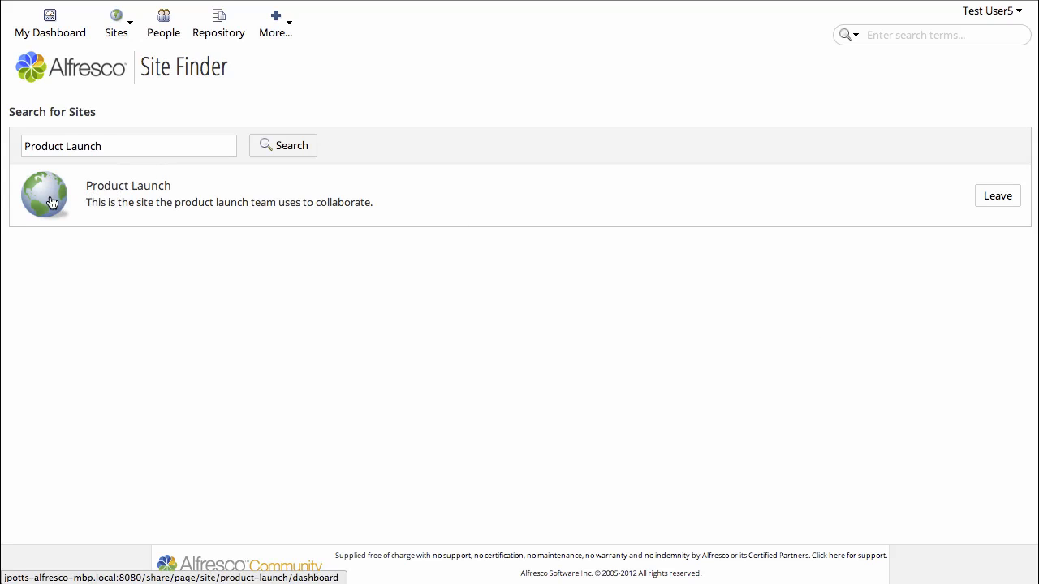
pyautogui.click(128, 185)
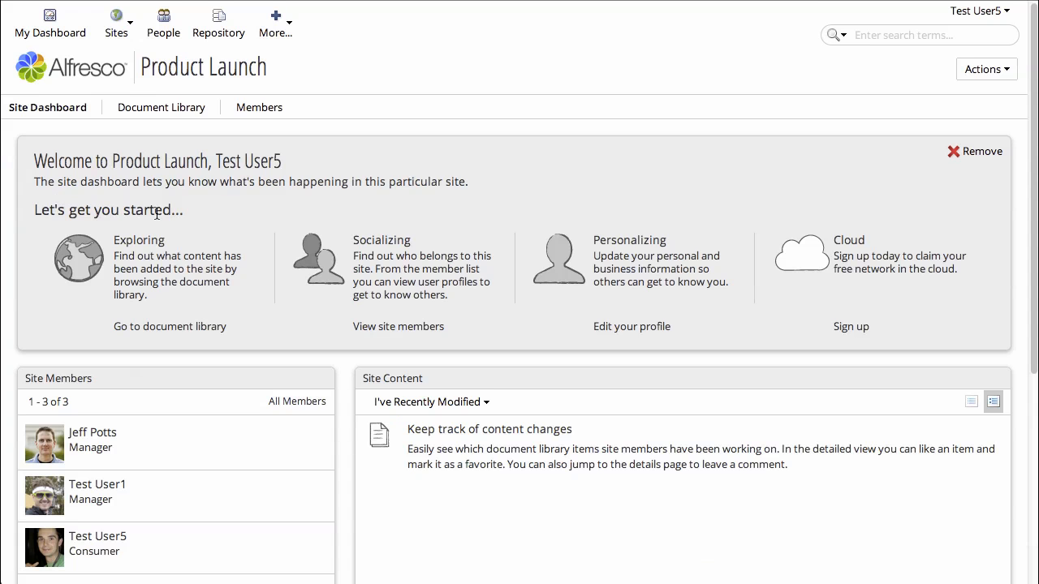
pyautogui.moveTo(940, 192)
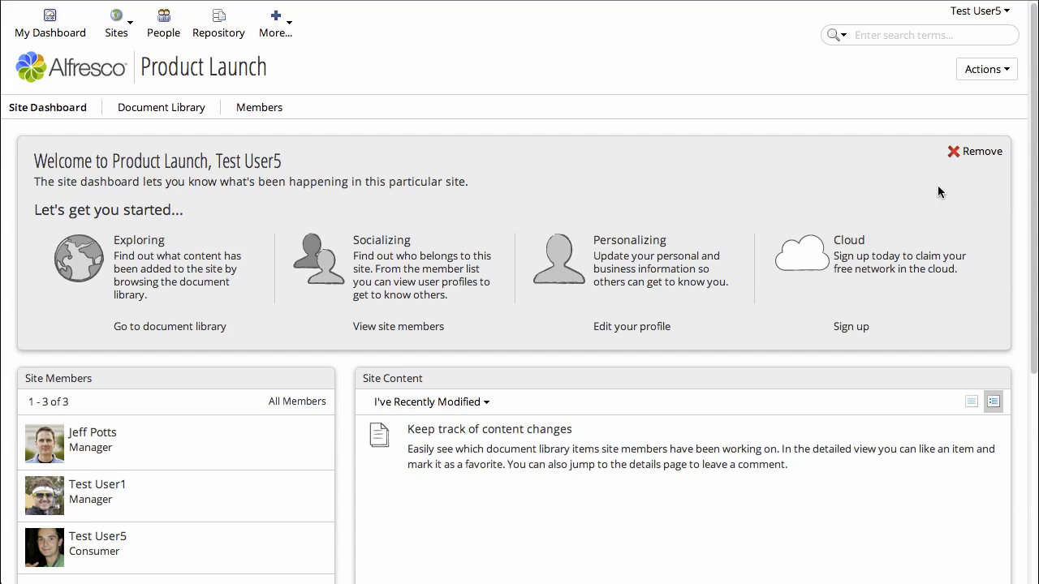
# Remove the welcome panel from the dashboard and confirm the removal
pyautogui.click(981, 151)
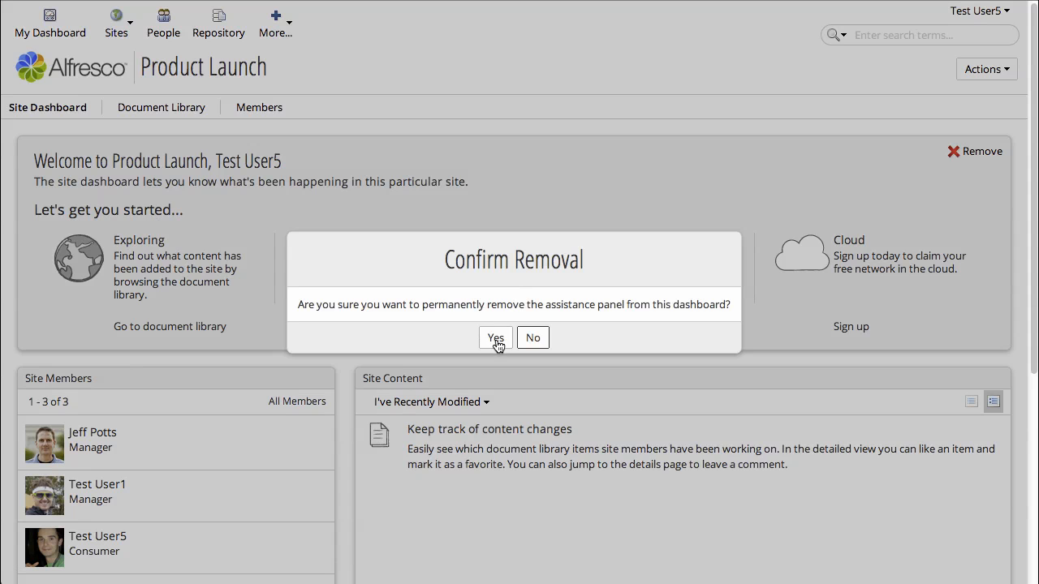
pyautogui.click(495, 337)
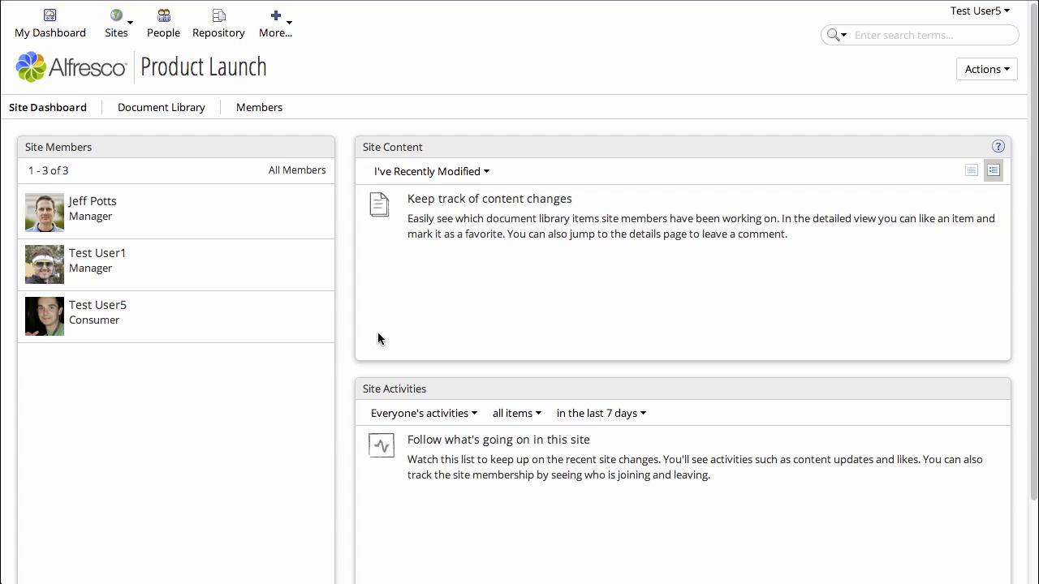
pyautogui.moveTo(214, 300)
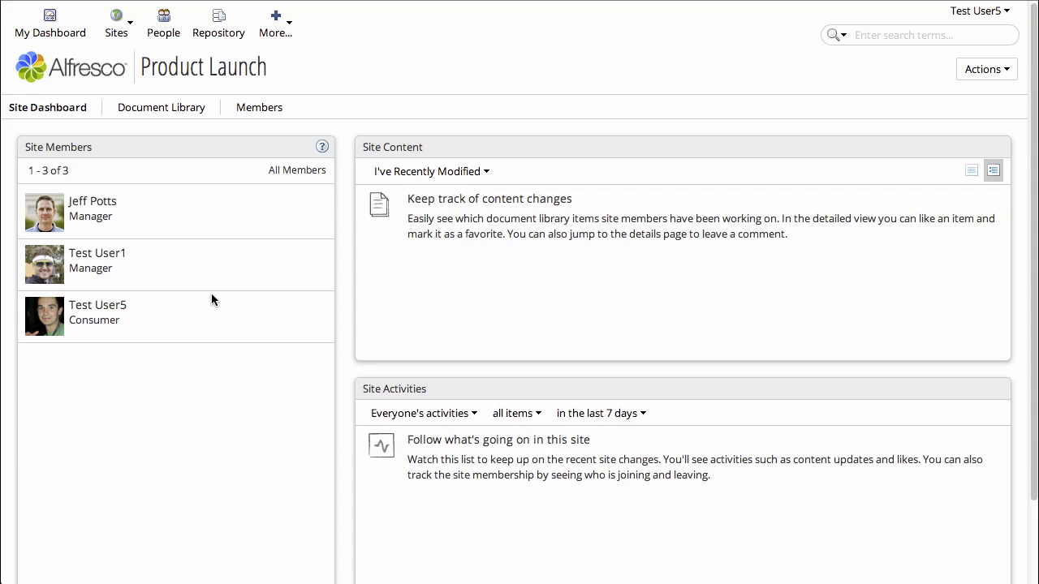